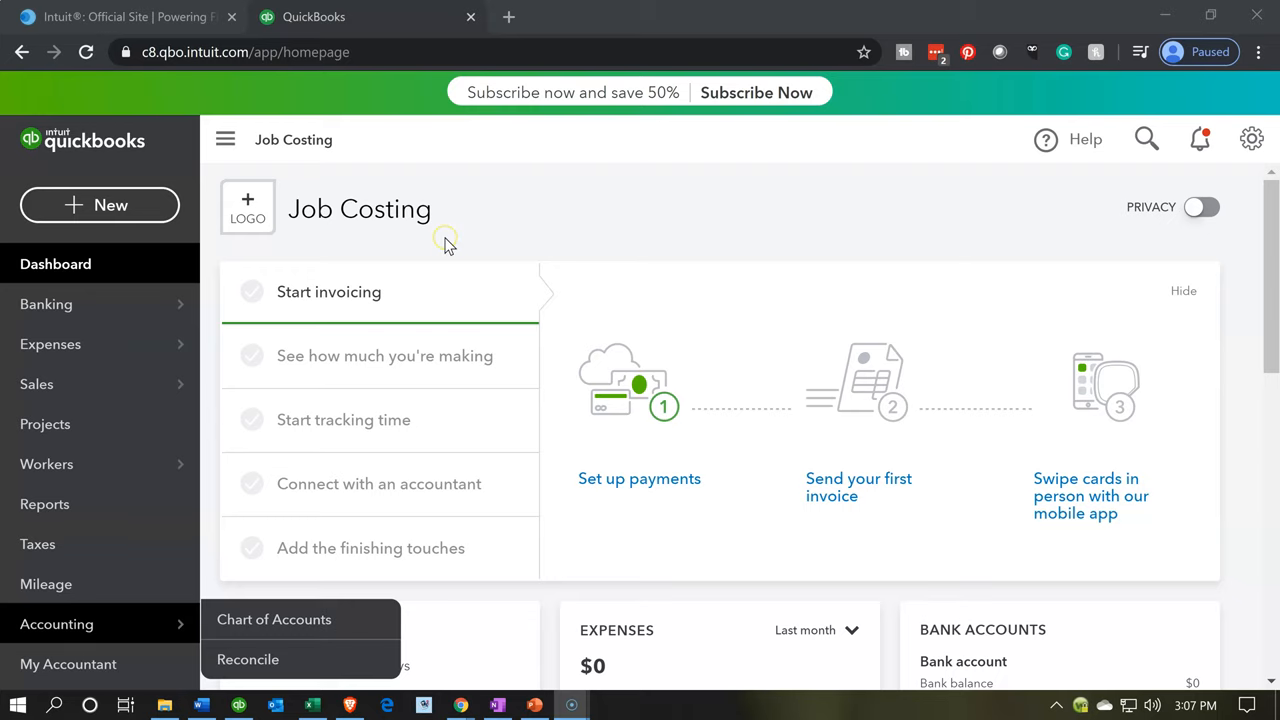
pyautogui.moveTo(448, 236)
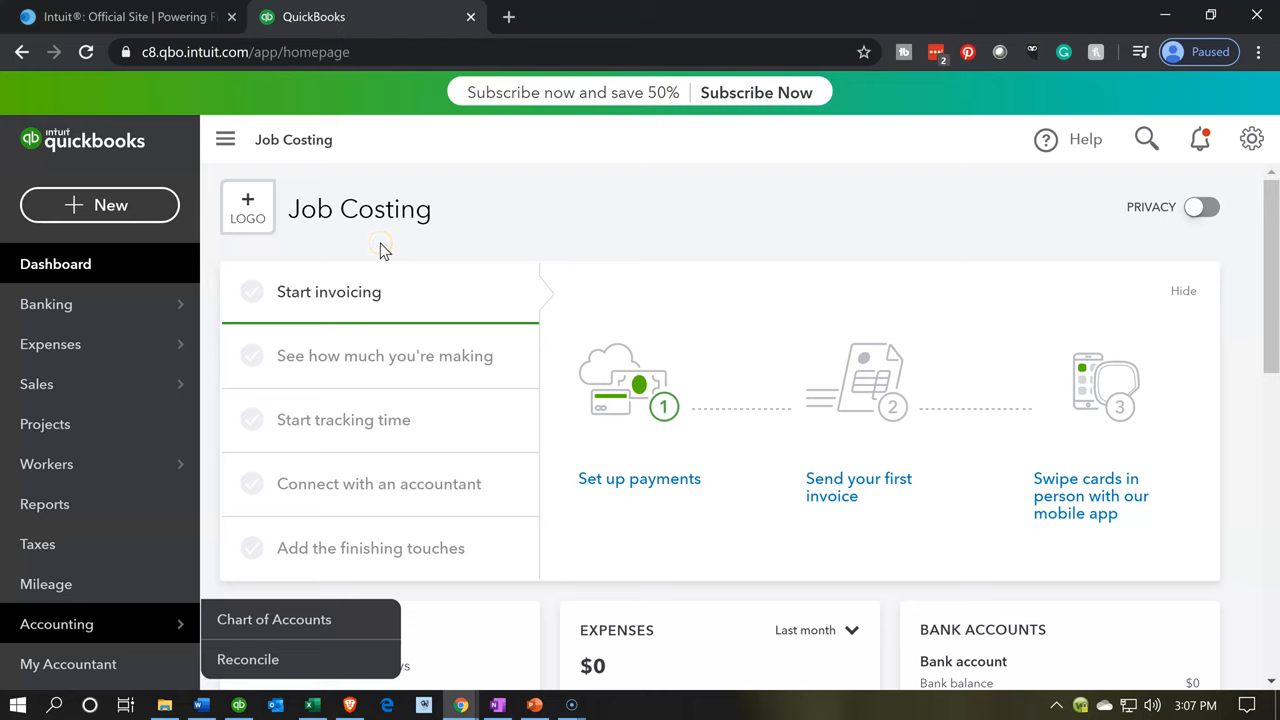
pyautogui.moveTo(380, 244)
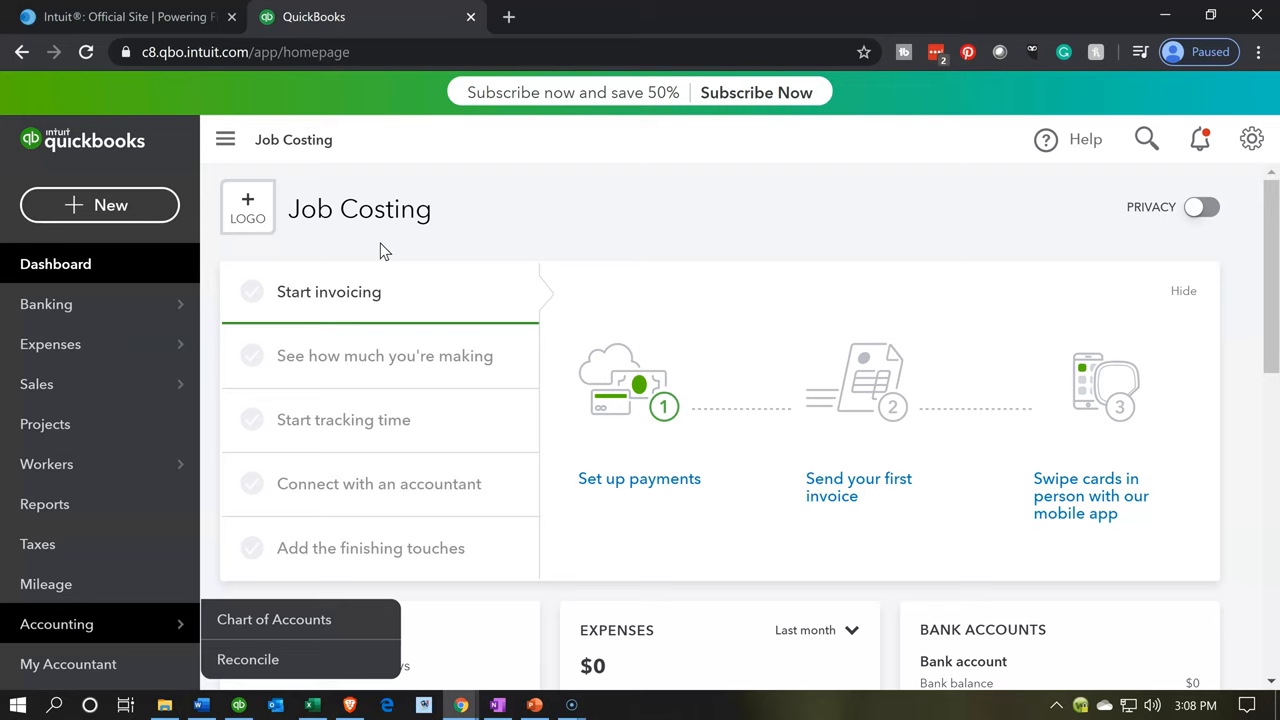
pyautogui.moveTo(260, 660)
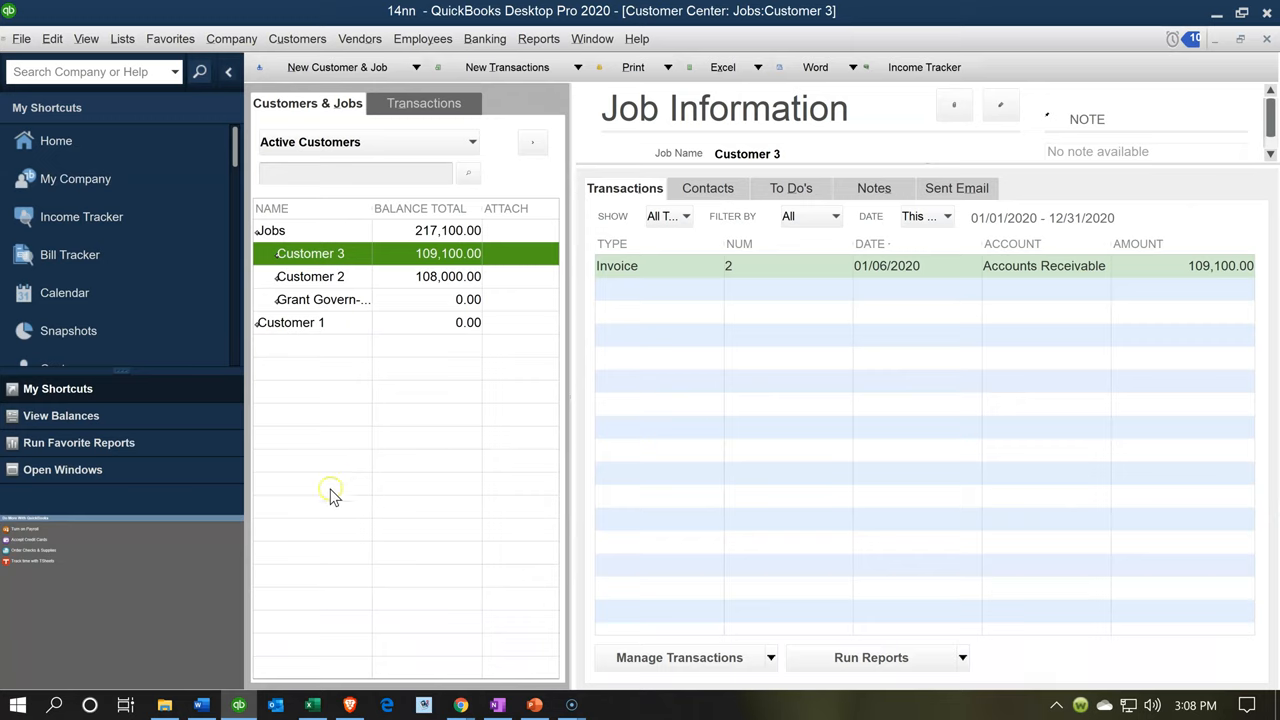
pyautogui.moveTo(334, 494)
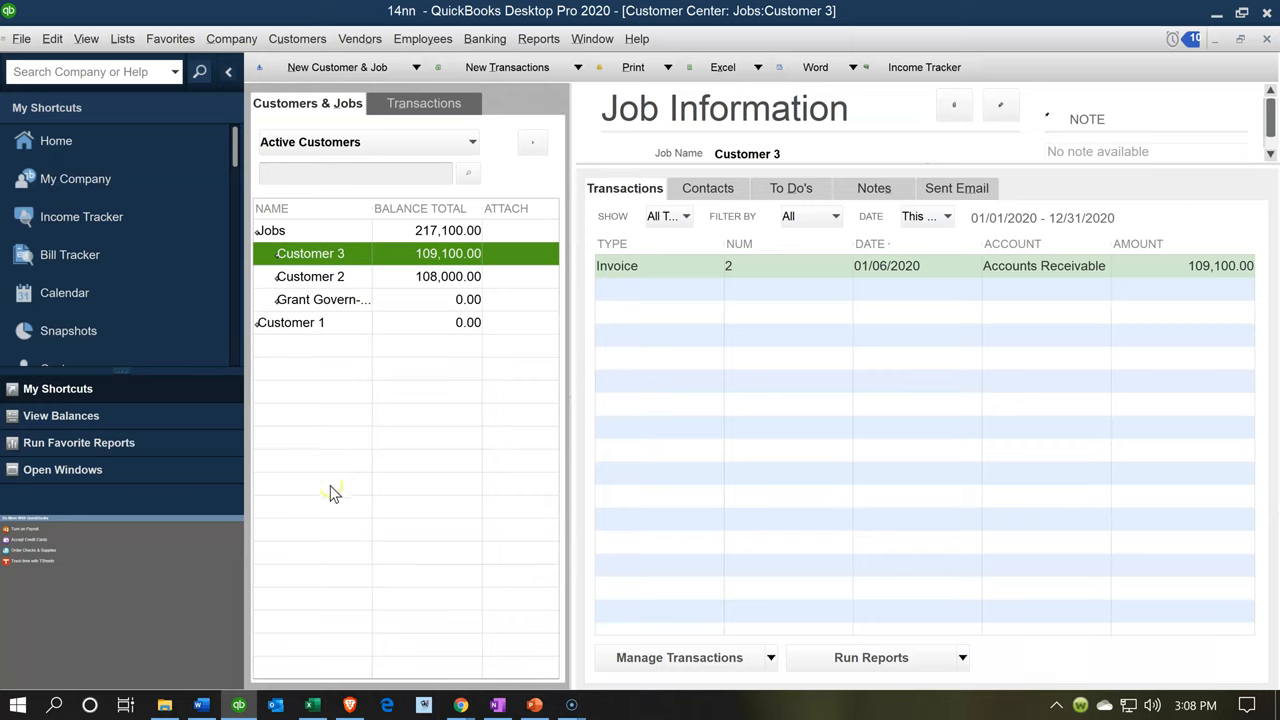
pyautogui.moveTo(368, 348)
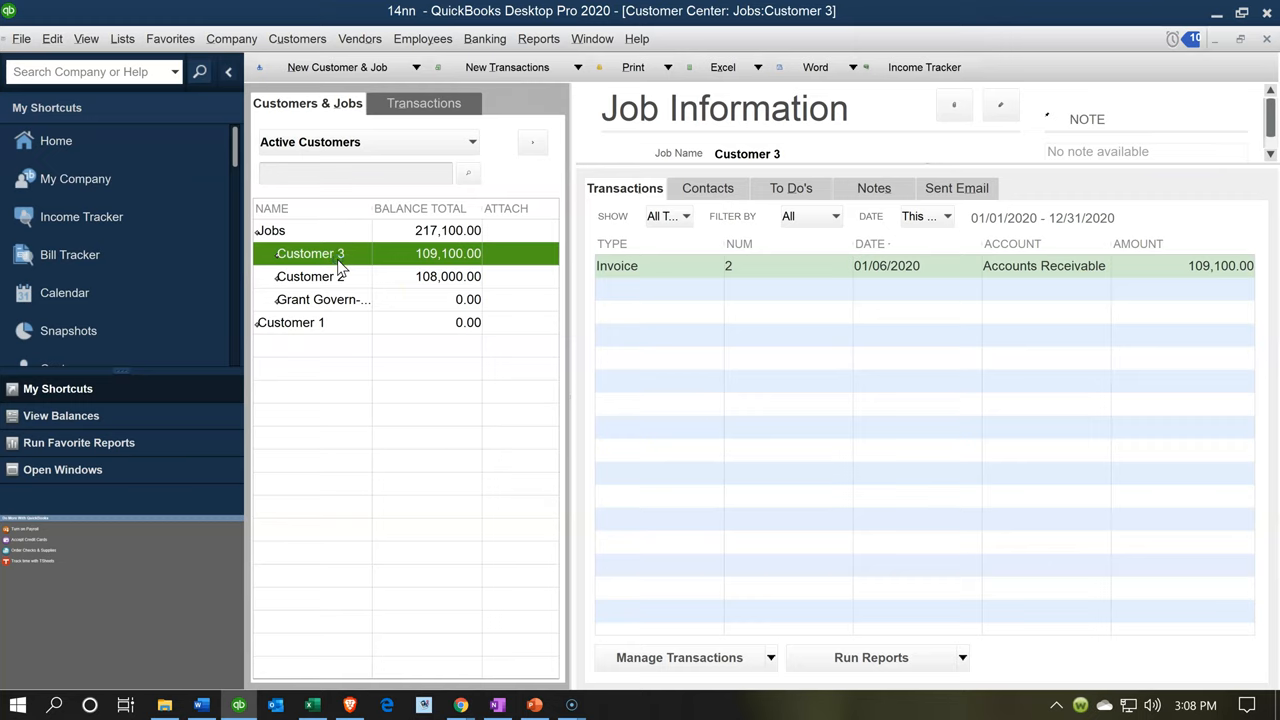
pyautogui.moveTo(340, 276)
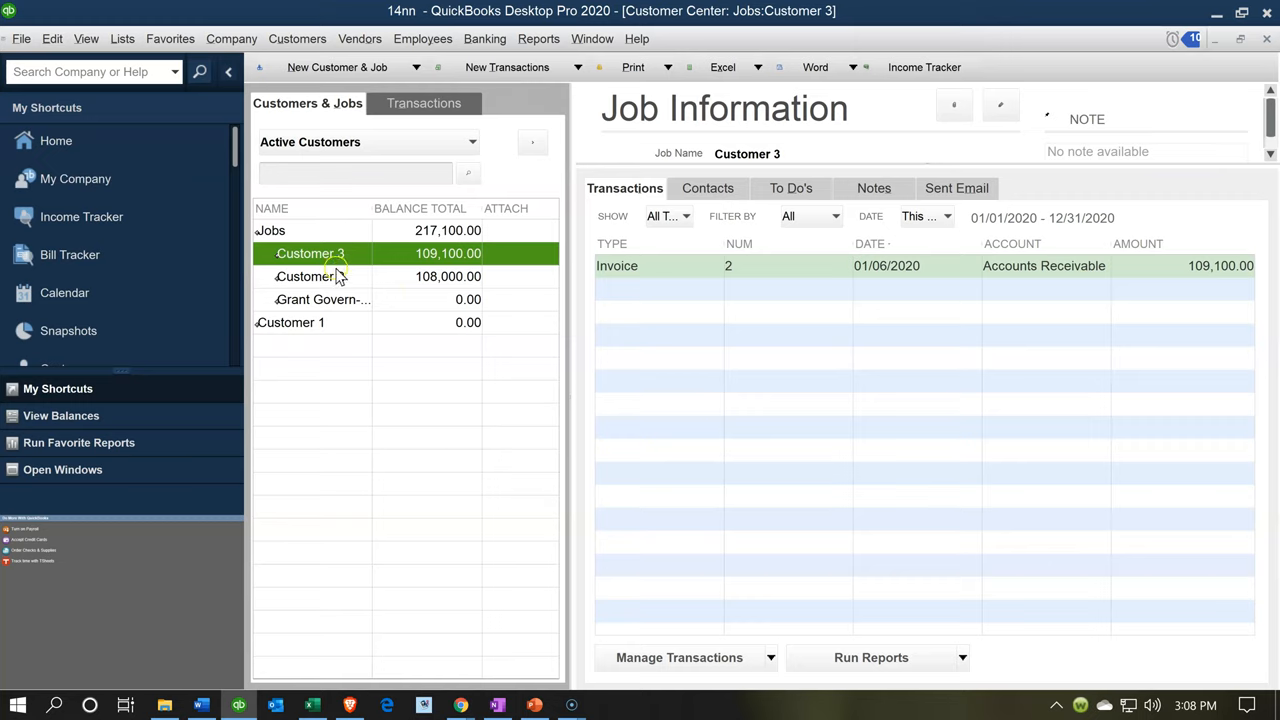
# Select Customer 1 in the Customers & Jobs list to view its $189,700 sales receipt.
pyautogui.click(292, 322)
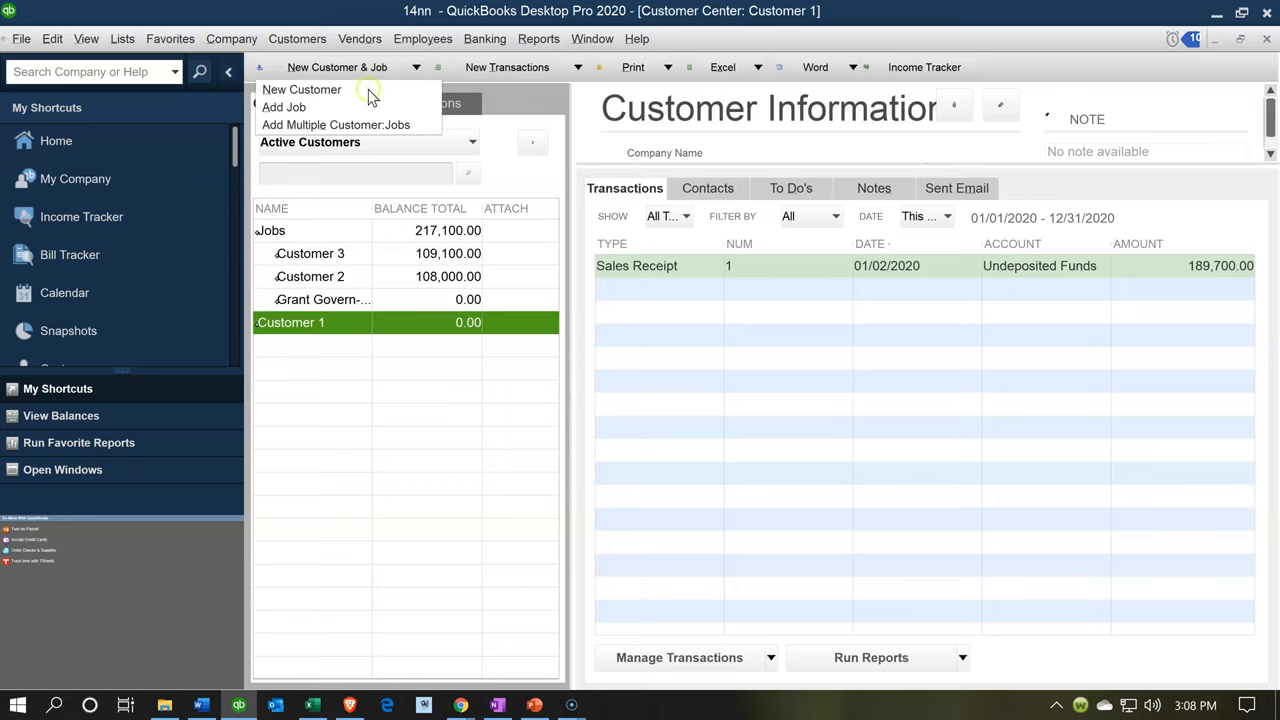
pyautogui.moveTo(284, 108)
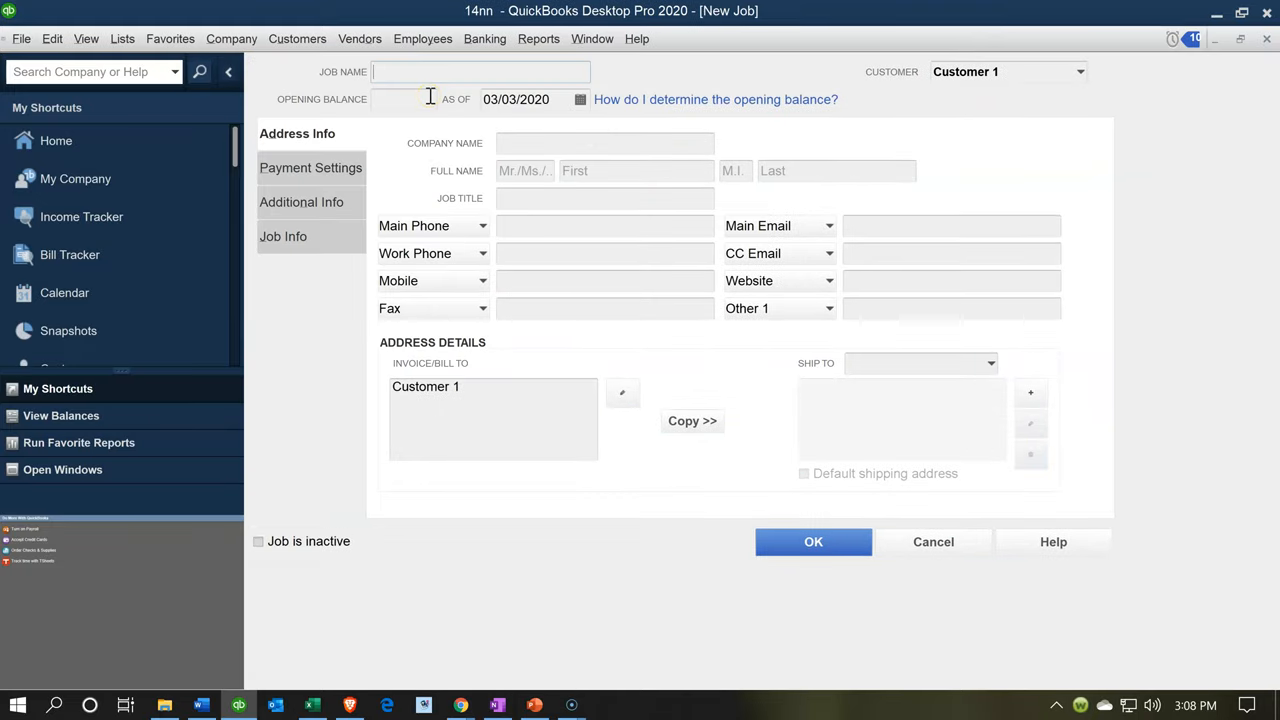
# Add job 510 under Customer 1 and select it to show its empty job information.
pyautogui.write('510')
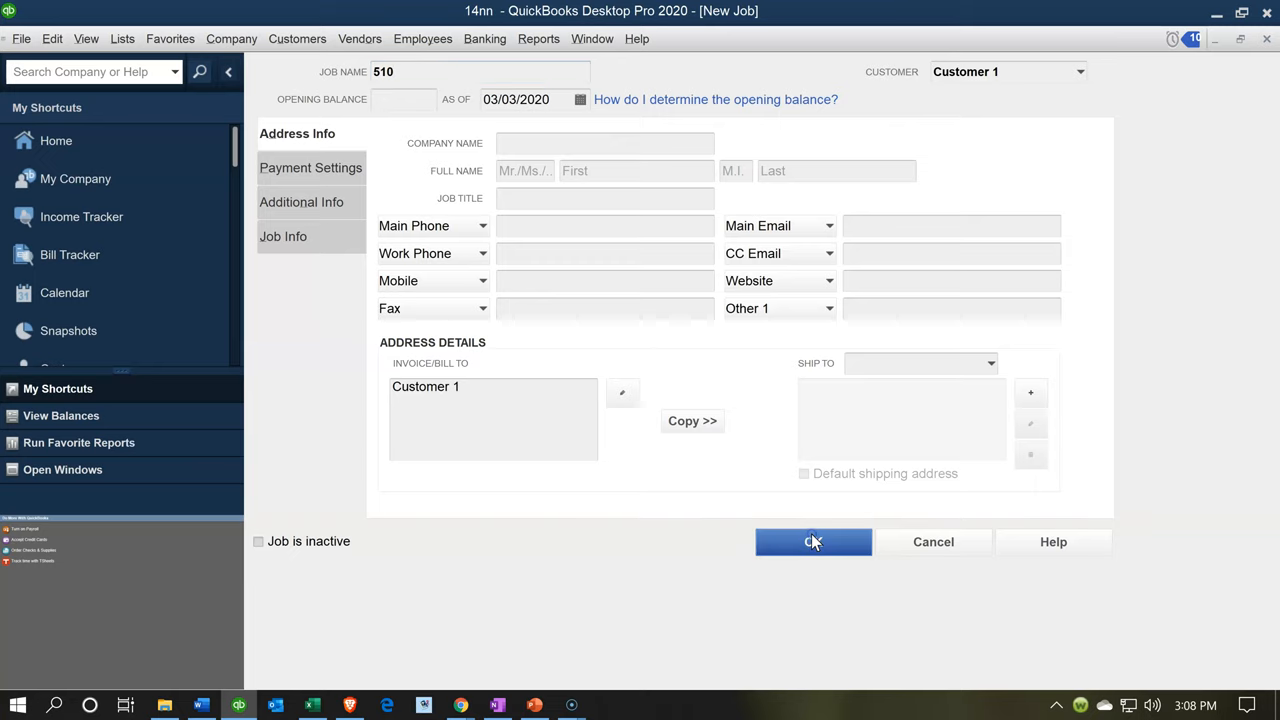
pyautogui.click(812, 540)
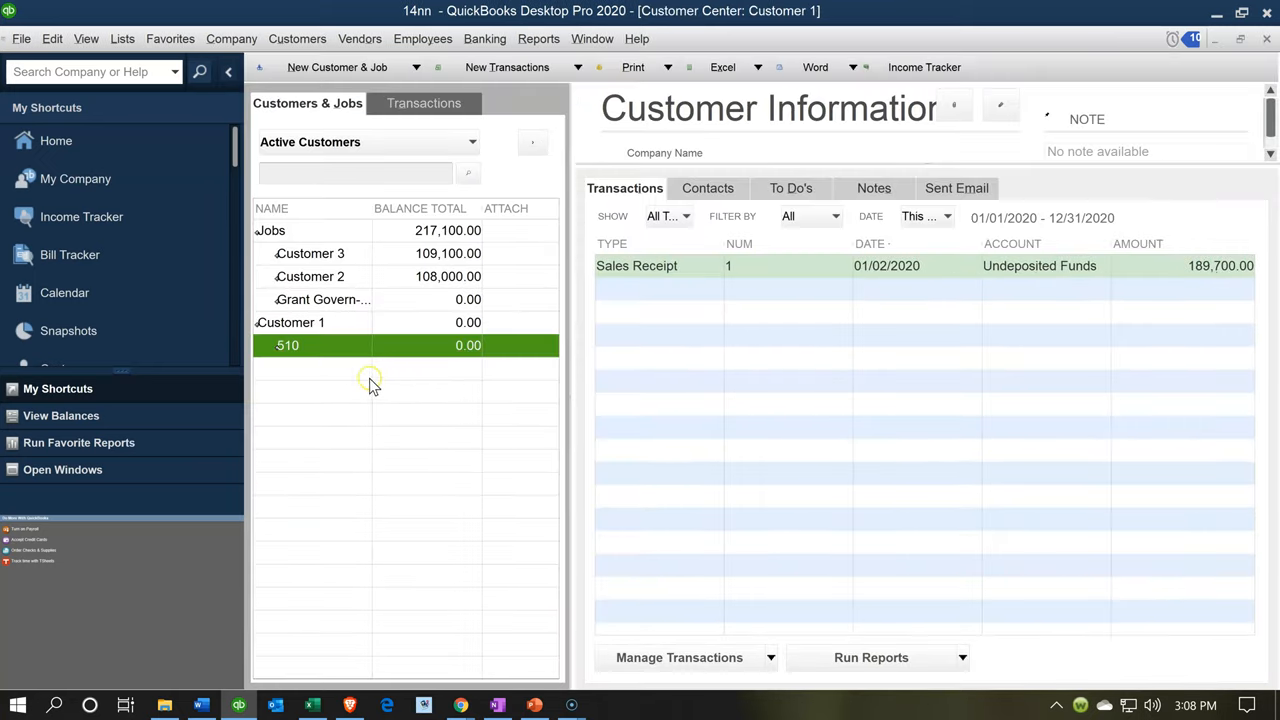
pyautogui.click(288, 344)
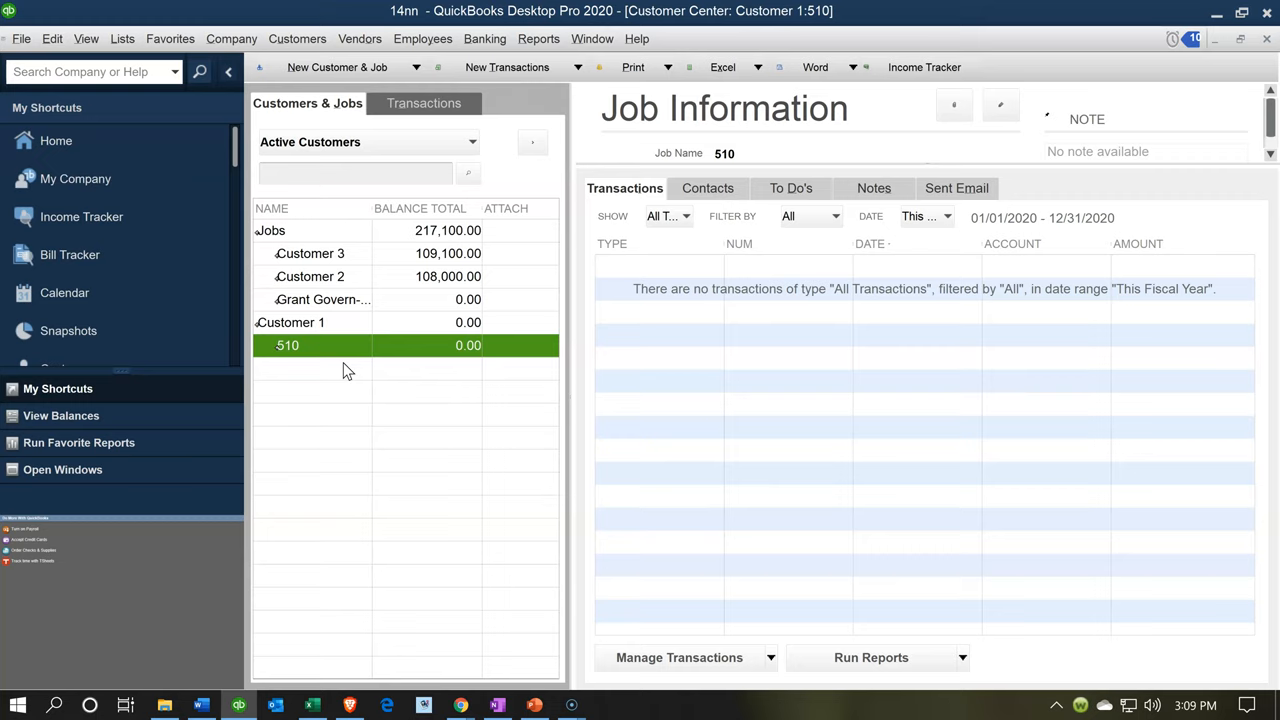
pyautogui.moveTo(308, 344)
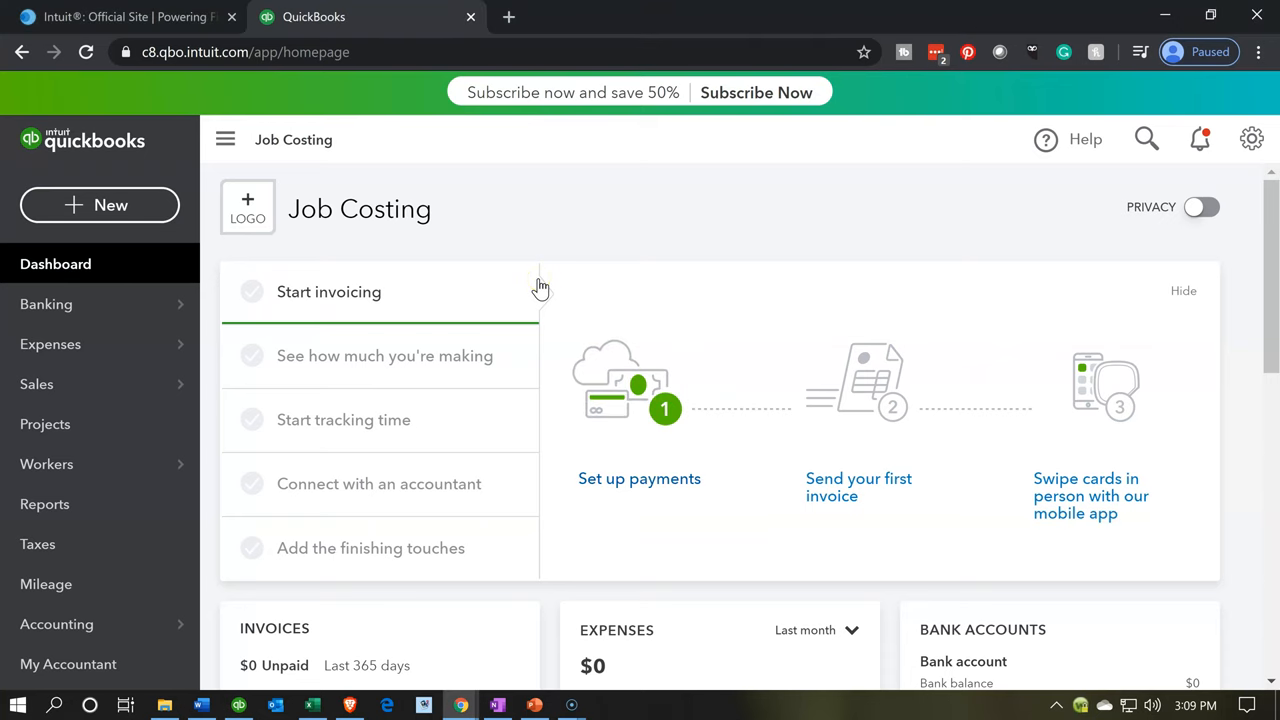
pyautogui.moveTo(510, 324)
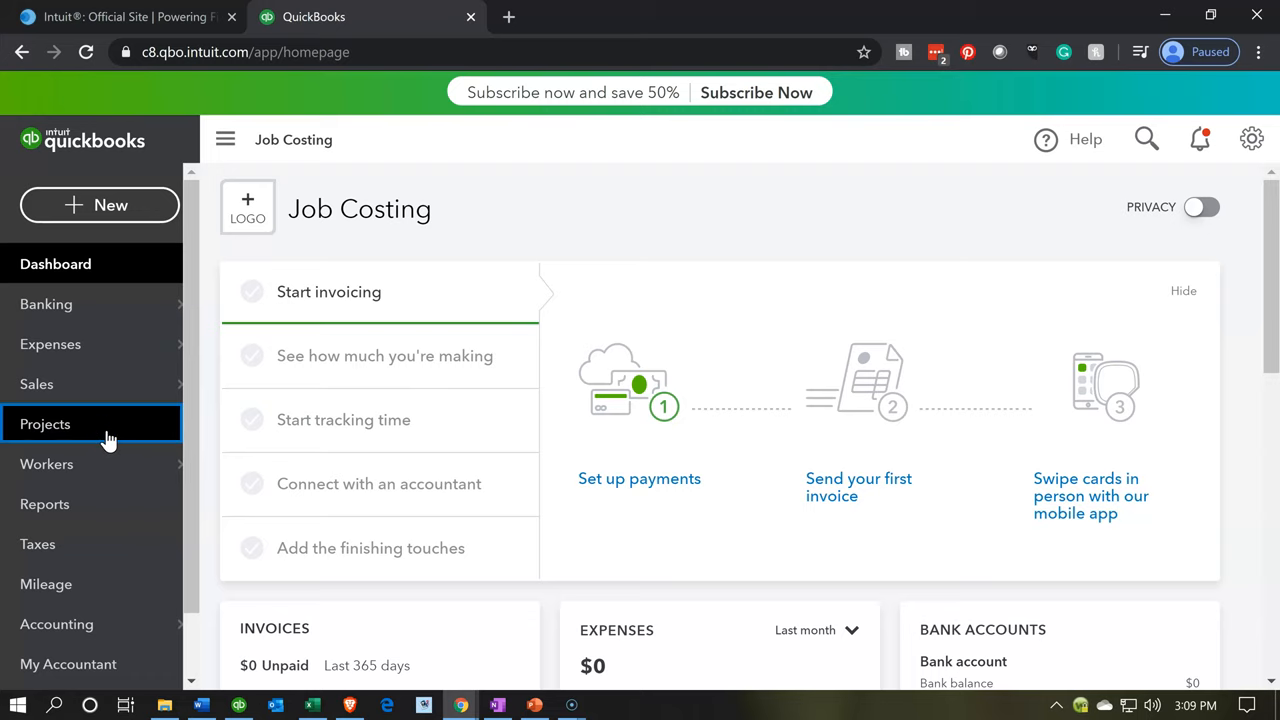
# Go to the Projects page from the left navigation bar.
pyautogui.click(44, 424)
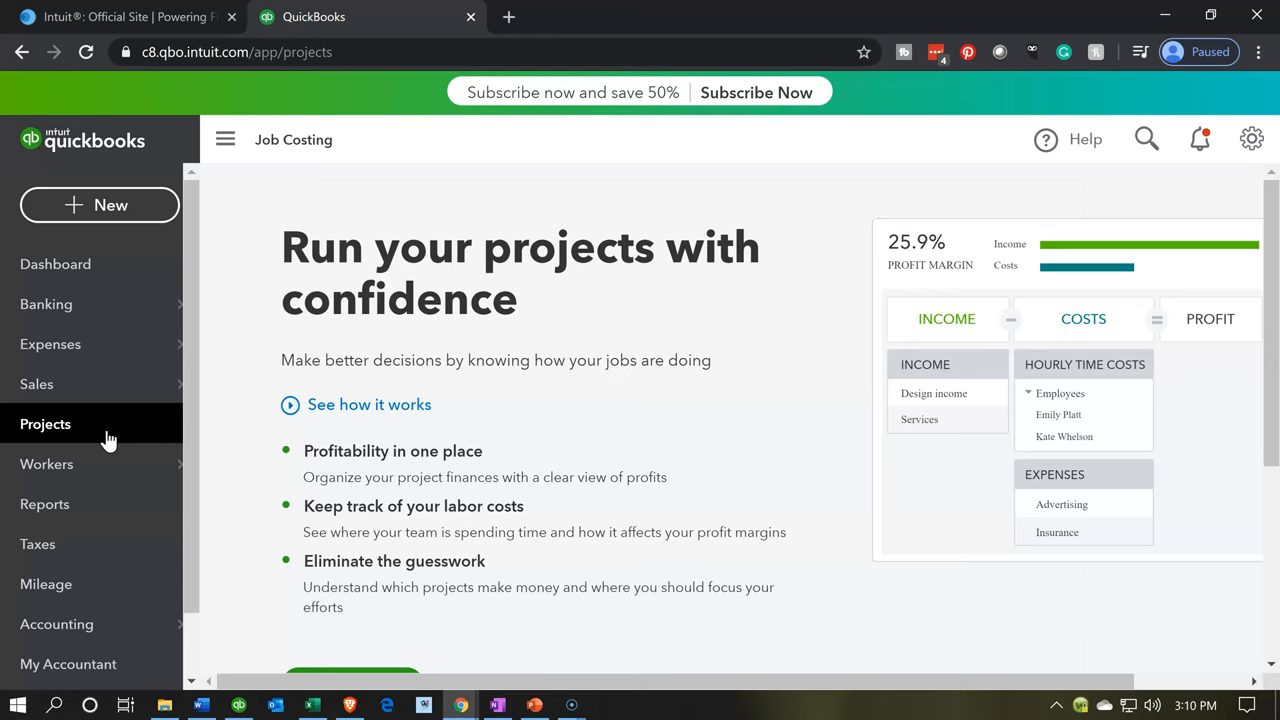
# Create a customer named Customer 1 from the Customers page.
pyautogui.click(36, 384)
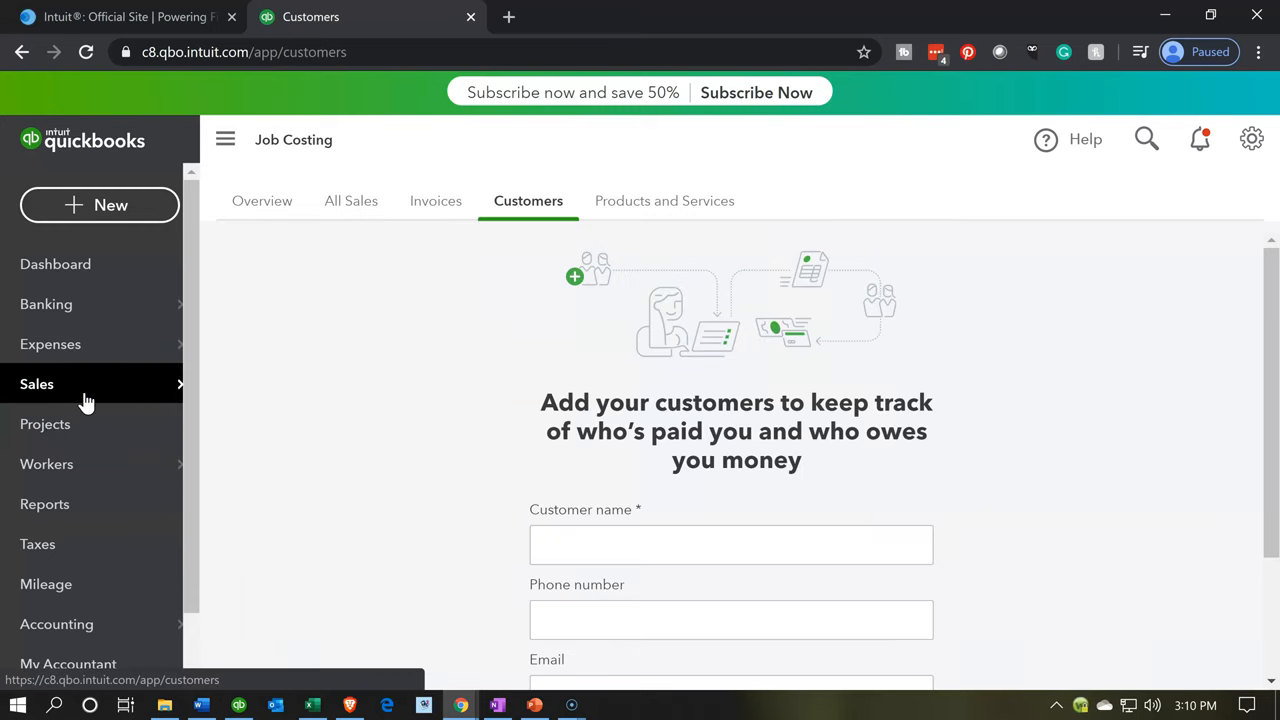
pyautogui.scroll(-3)
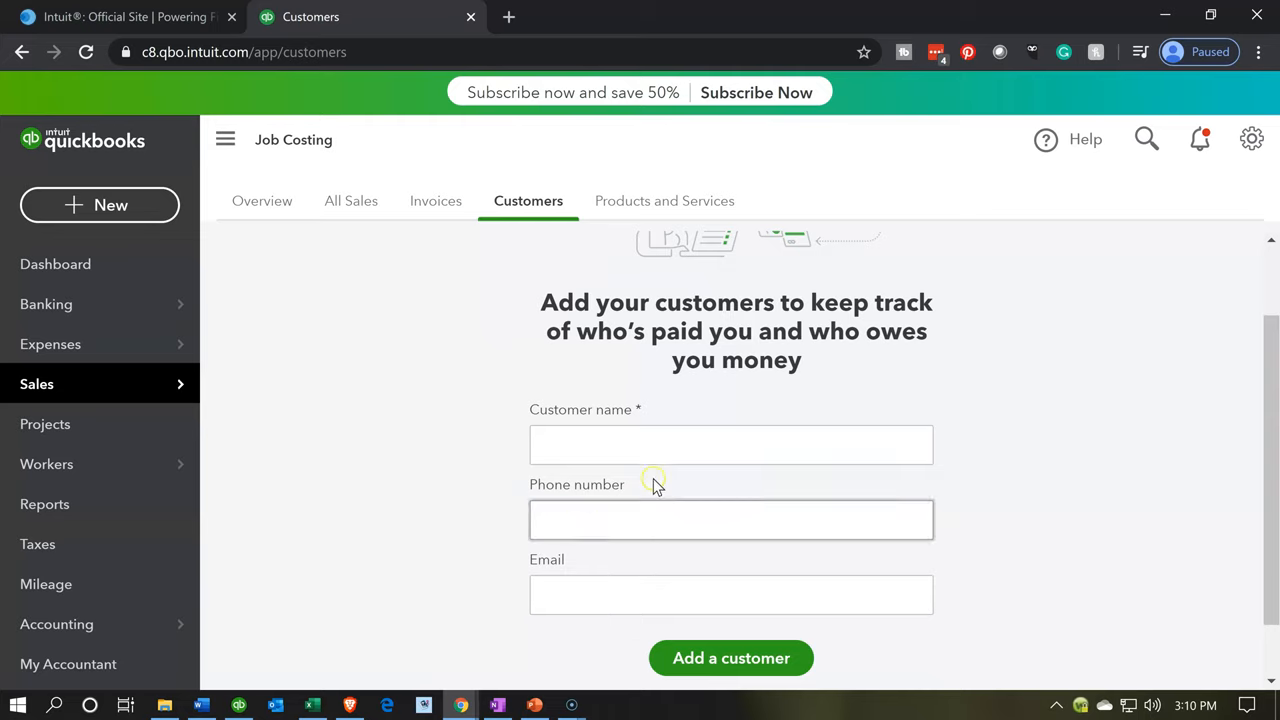
pyautogui.write('c')
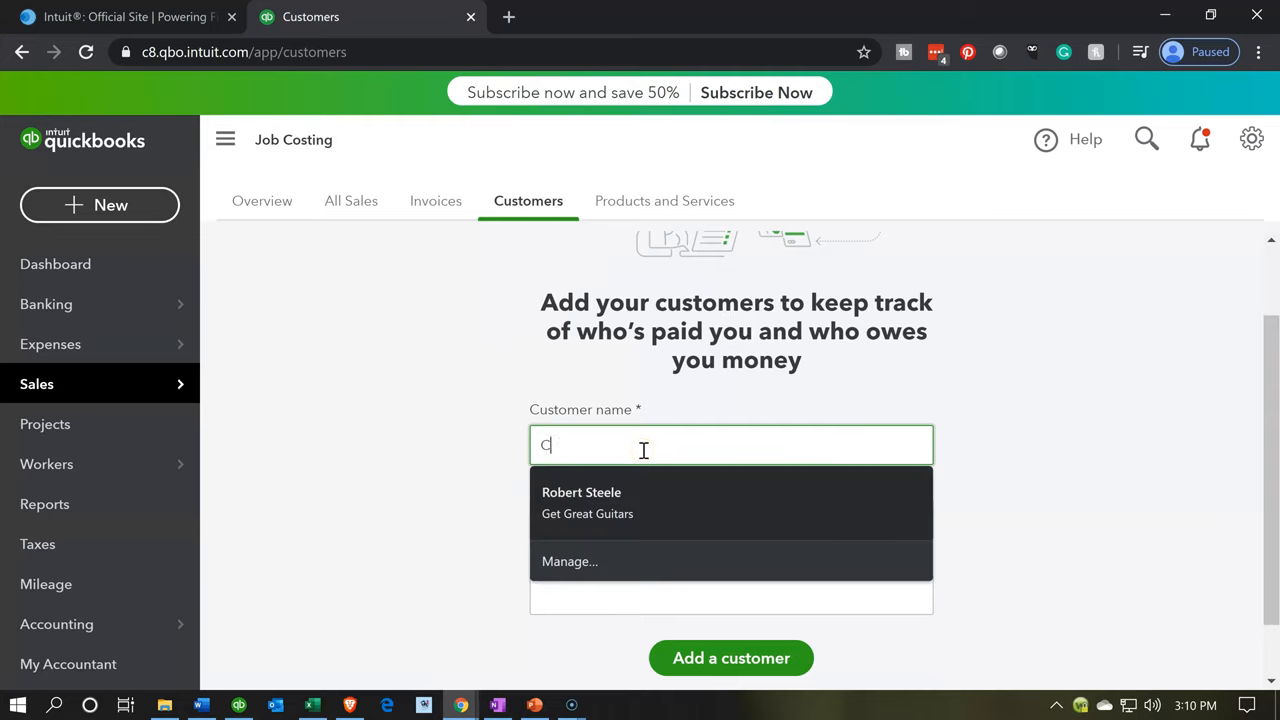
pyautogui.write('ustomer 1')
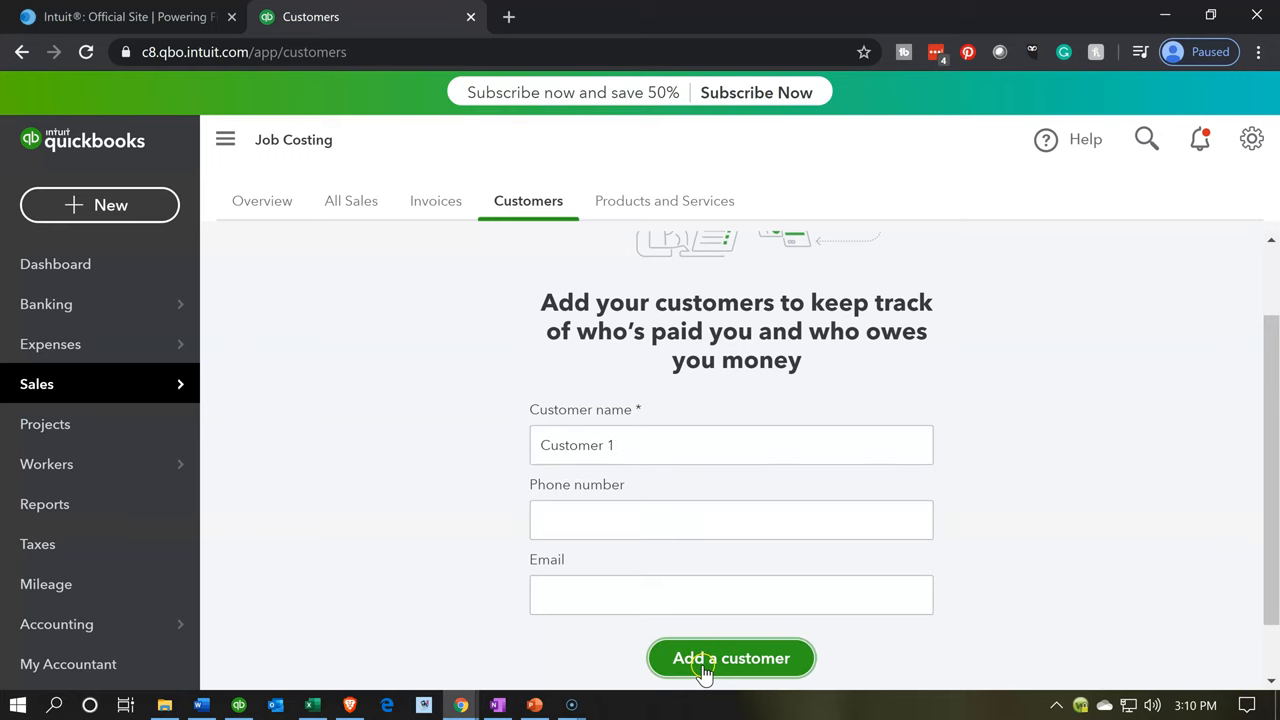
pyautogui.click(732, 658)
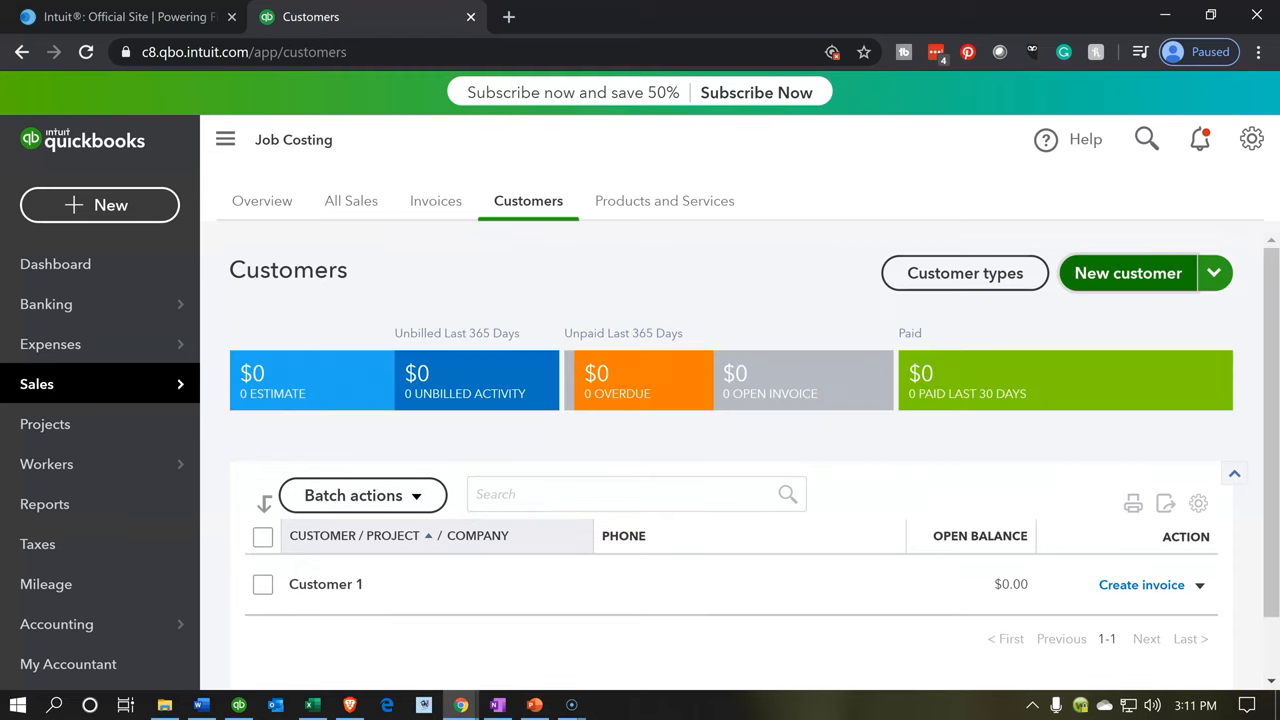
# Start a new customer named 501 and mark it as a sub-customer.
pyautogui.scroll(-3)
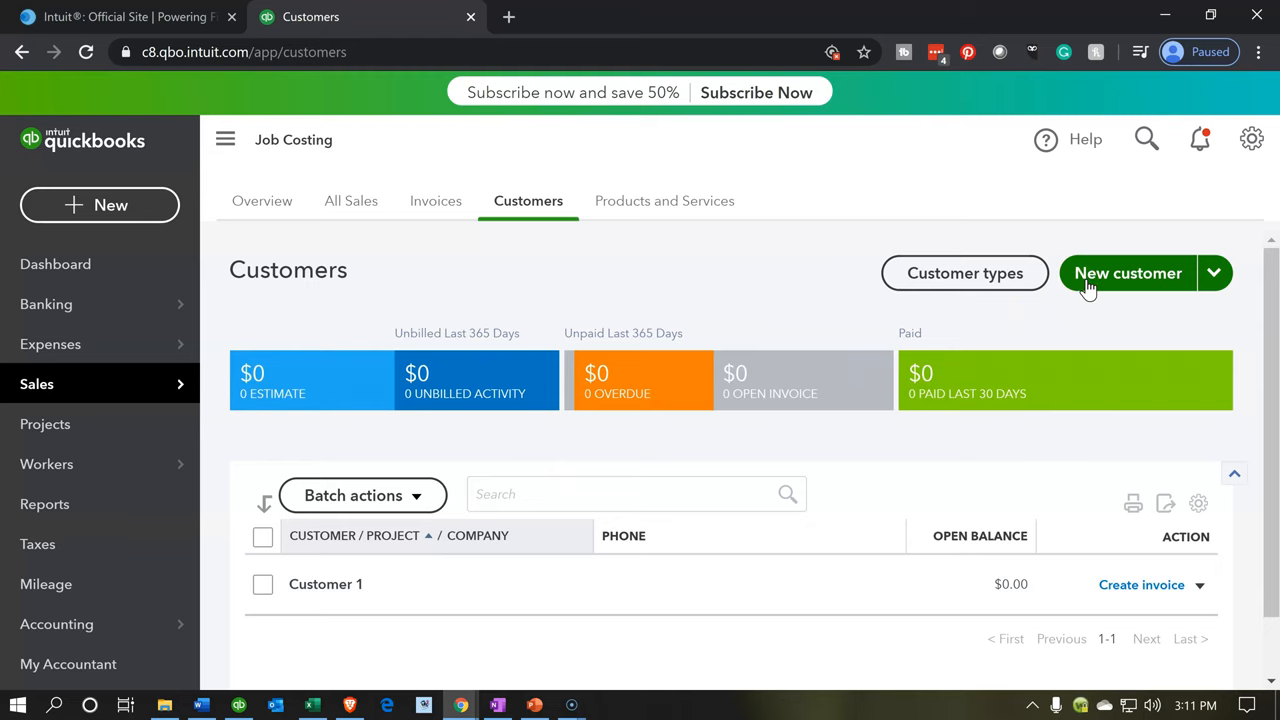
pyautogui.click(1128, 272)
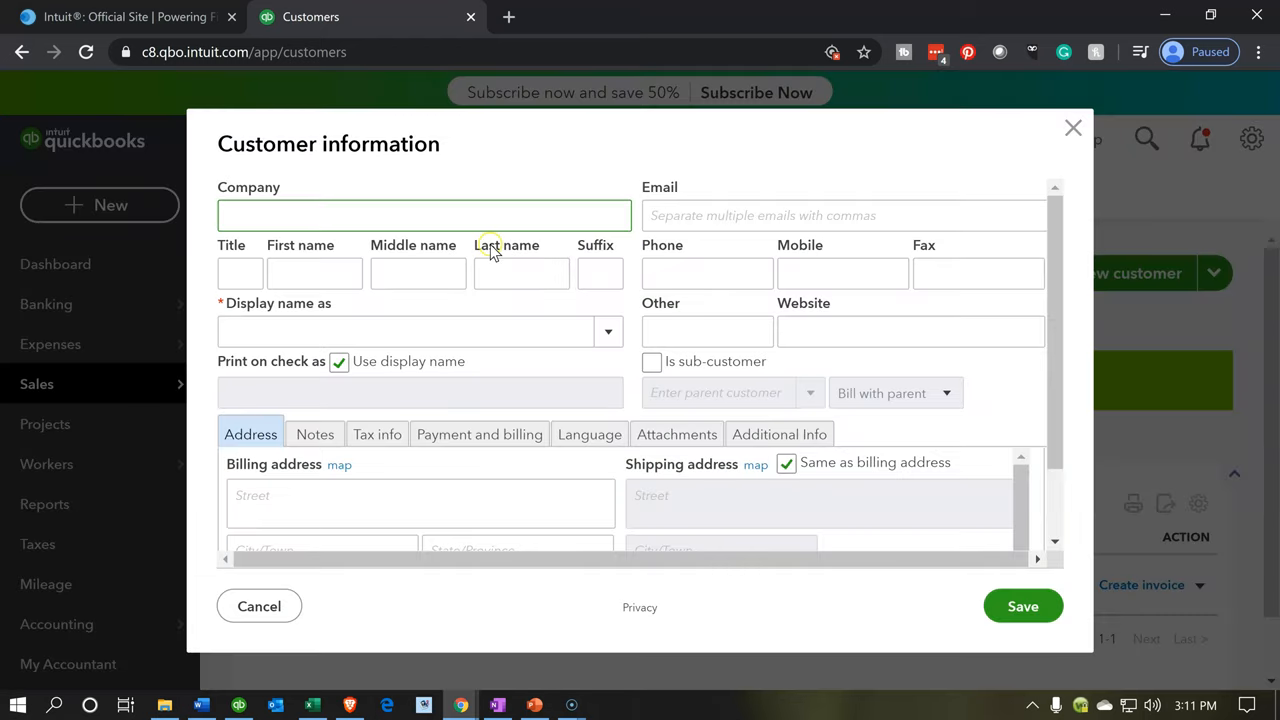
pyautogui.write('501')
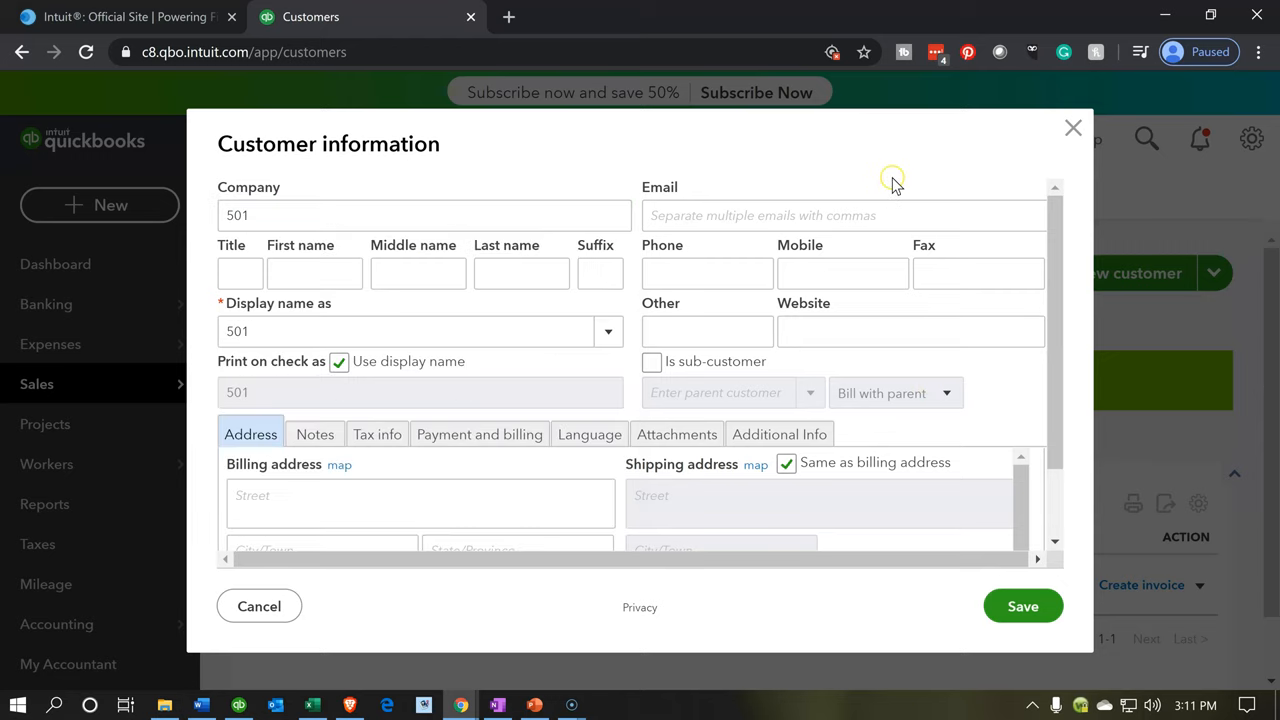
pyautogui.scroll(-3)
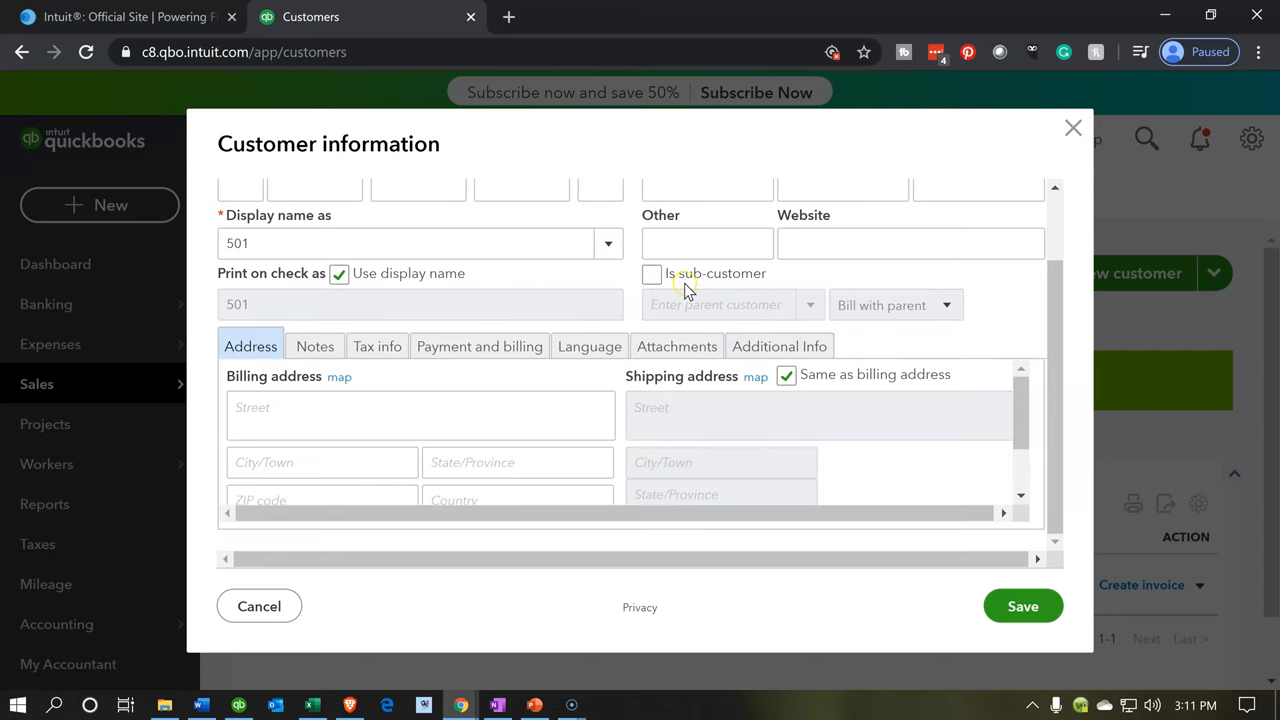
pyautogui.click(652, 272)
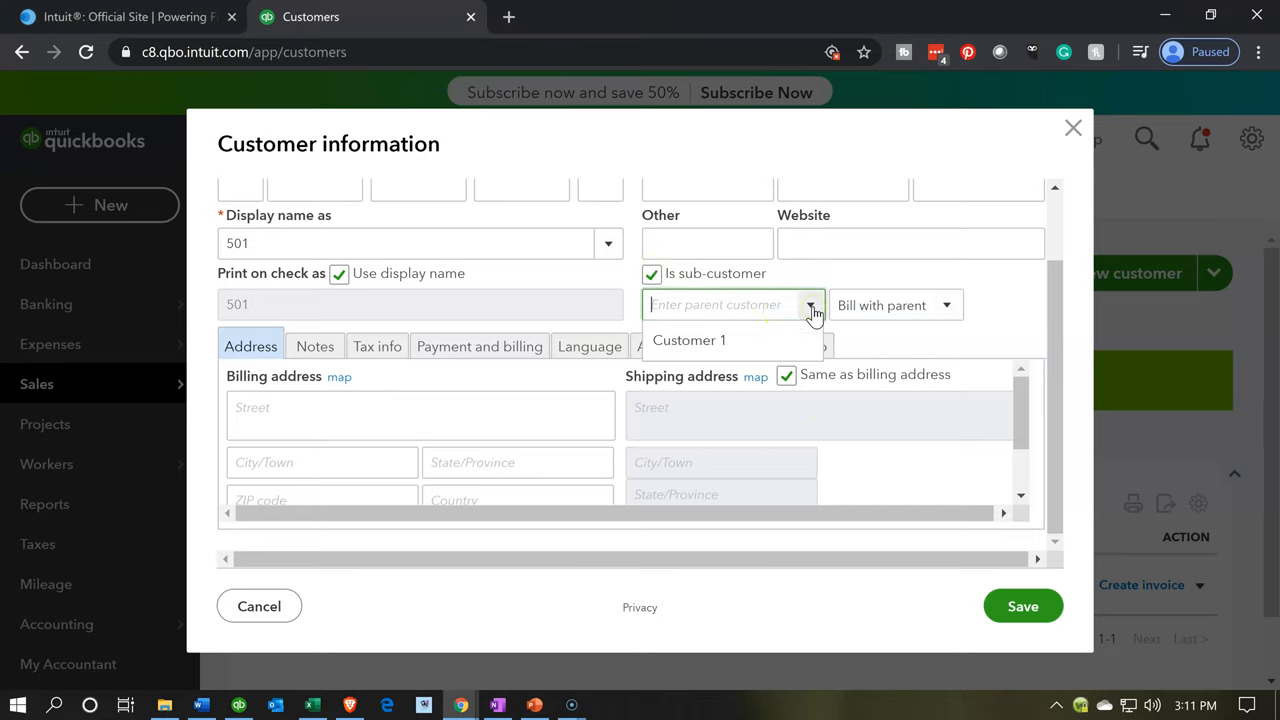
# Set Customer 1 as 501's parent, keep Bill with parent, and save.
pyautogui.click(688, 340)
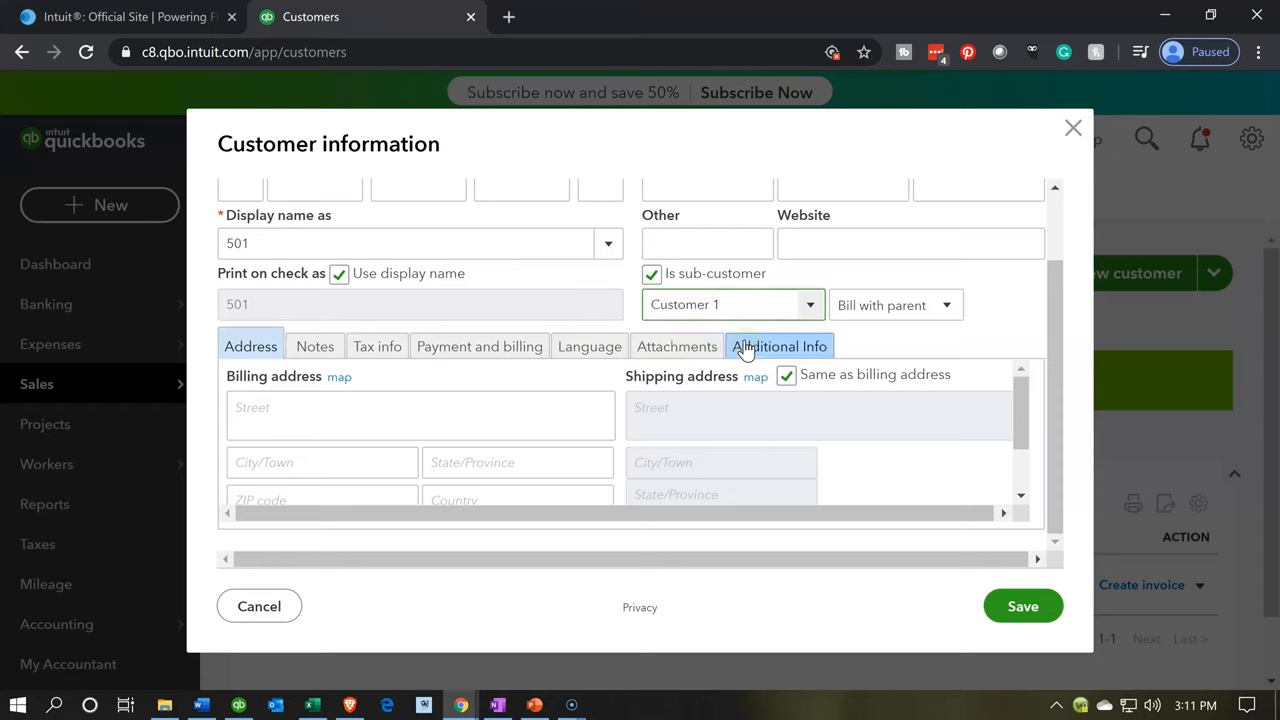
pyautogui.click(892, 304)
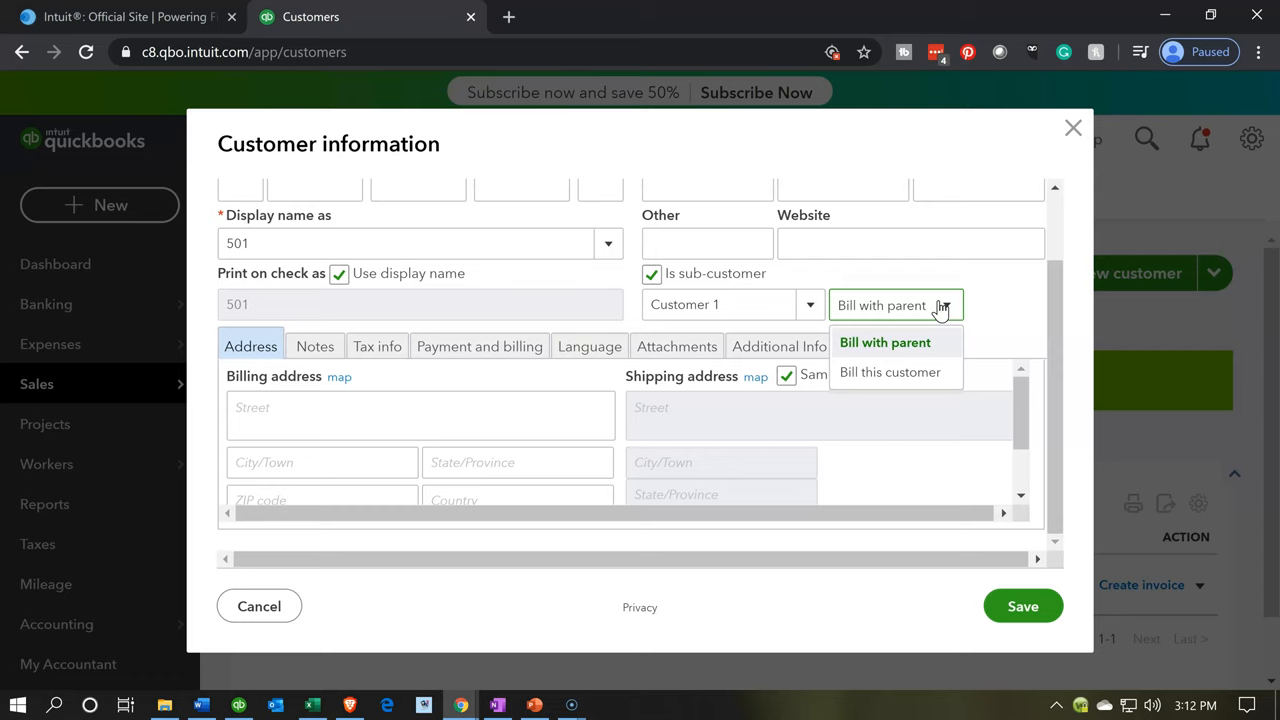
pyautogui.moveTo(1000, 310)
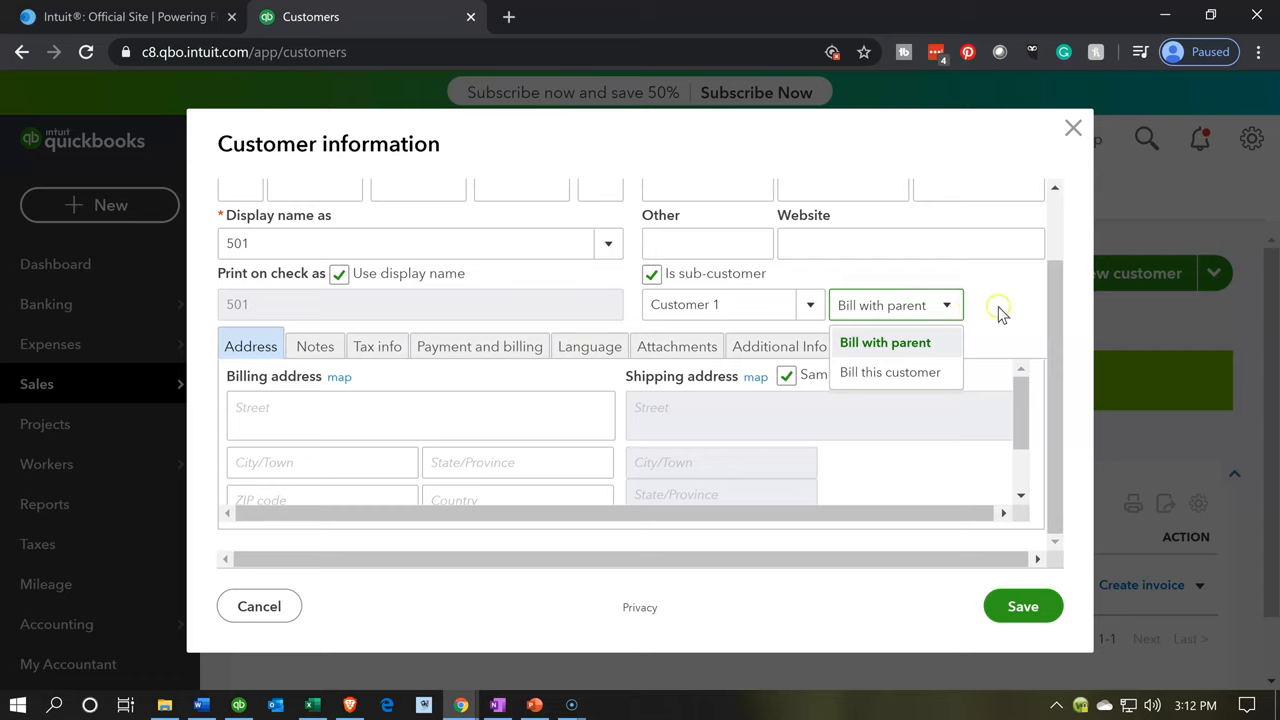
pyautogui.click(884, 342)
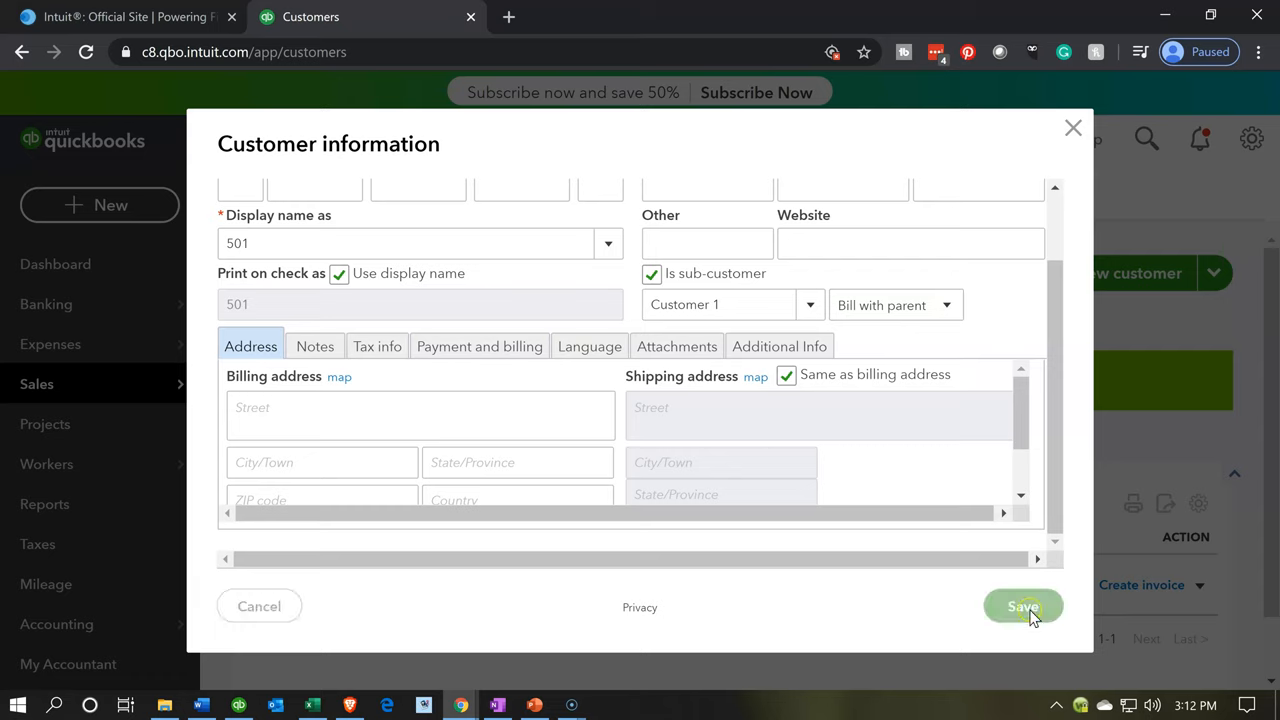
pyautogui.click(1022, 606)
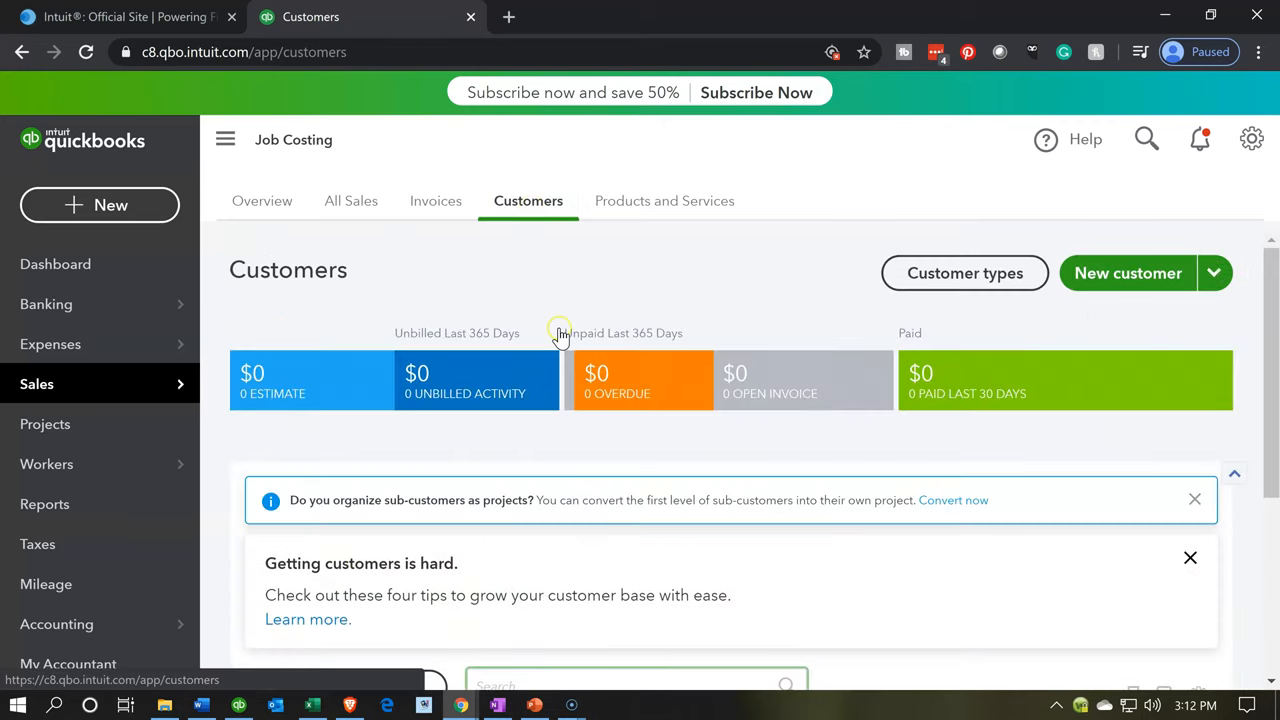
# Make sub-customer 501 inactive via its actions dropdown and confirm with Yes.
pyautogui.scroll(-3)
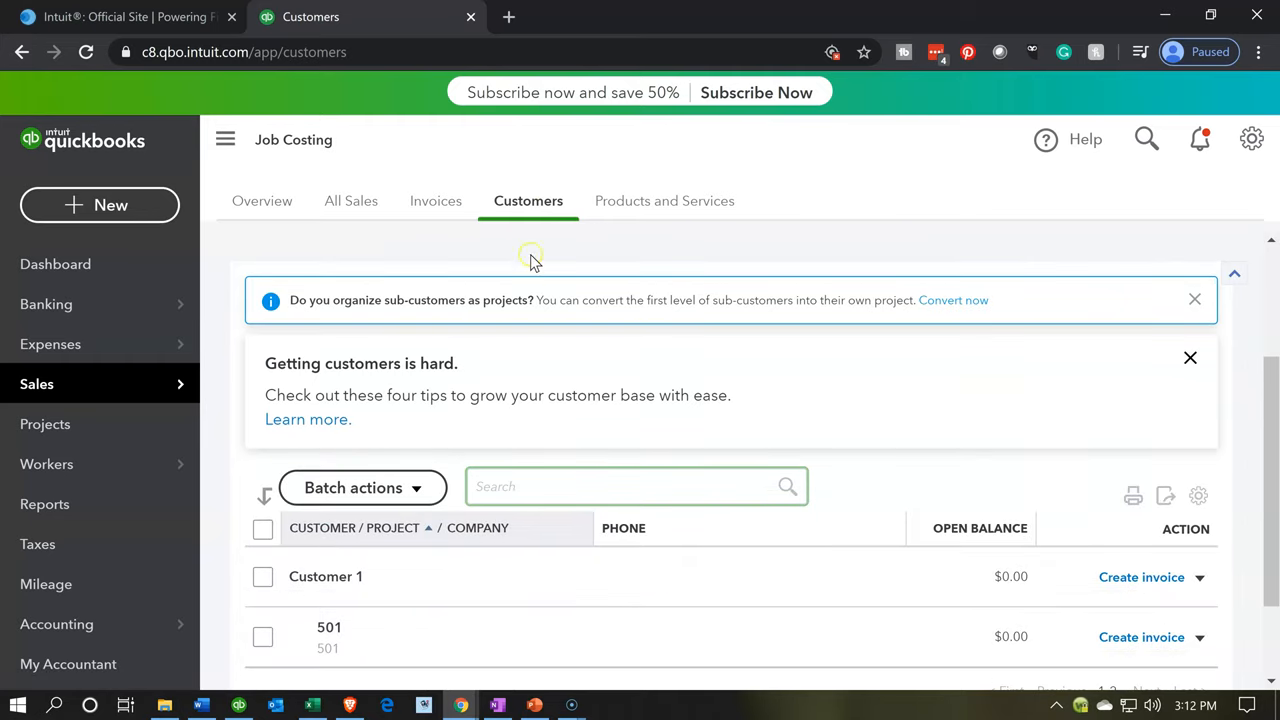
pyautogui.click(1194, 300)
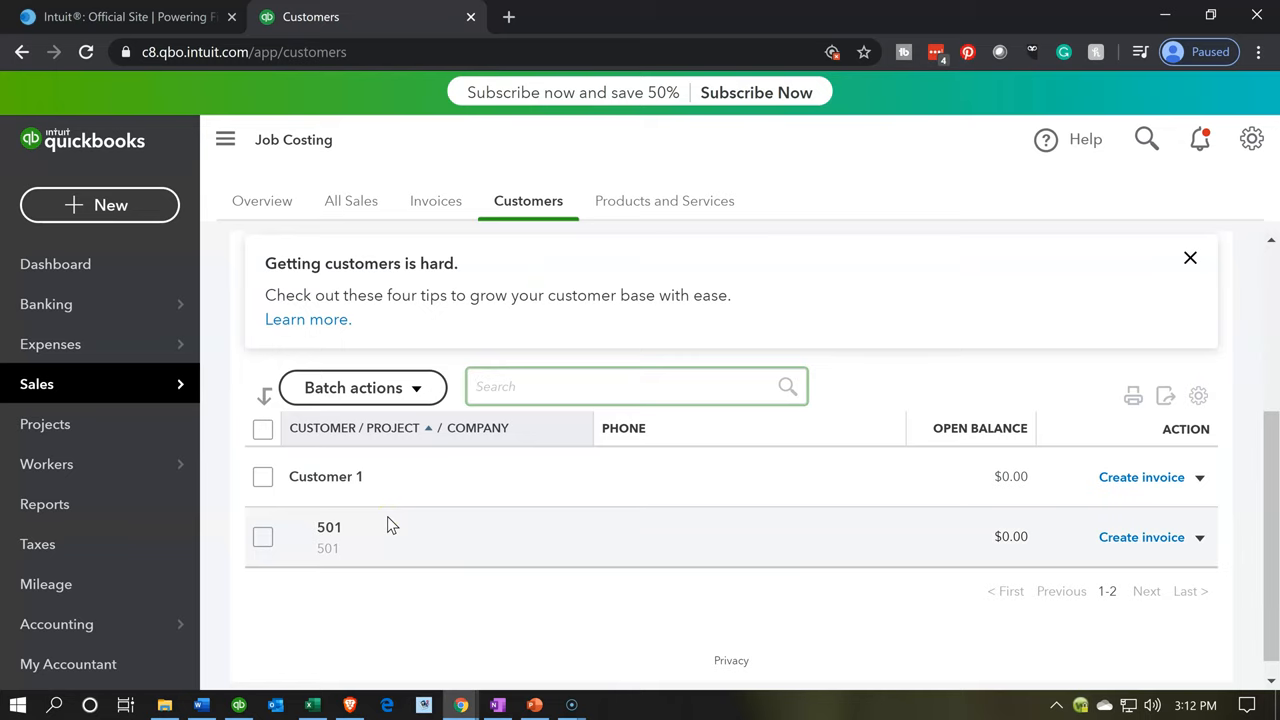
pyautogui.click(636, 386)
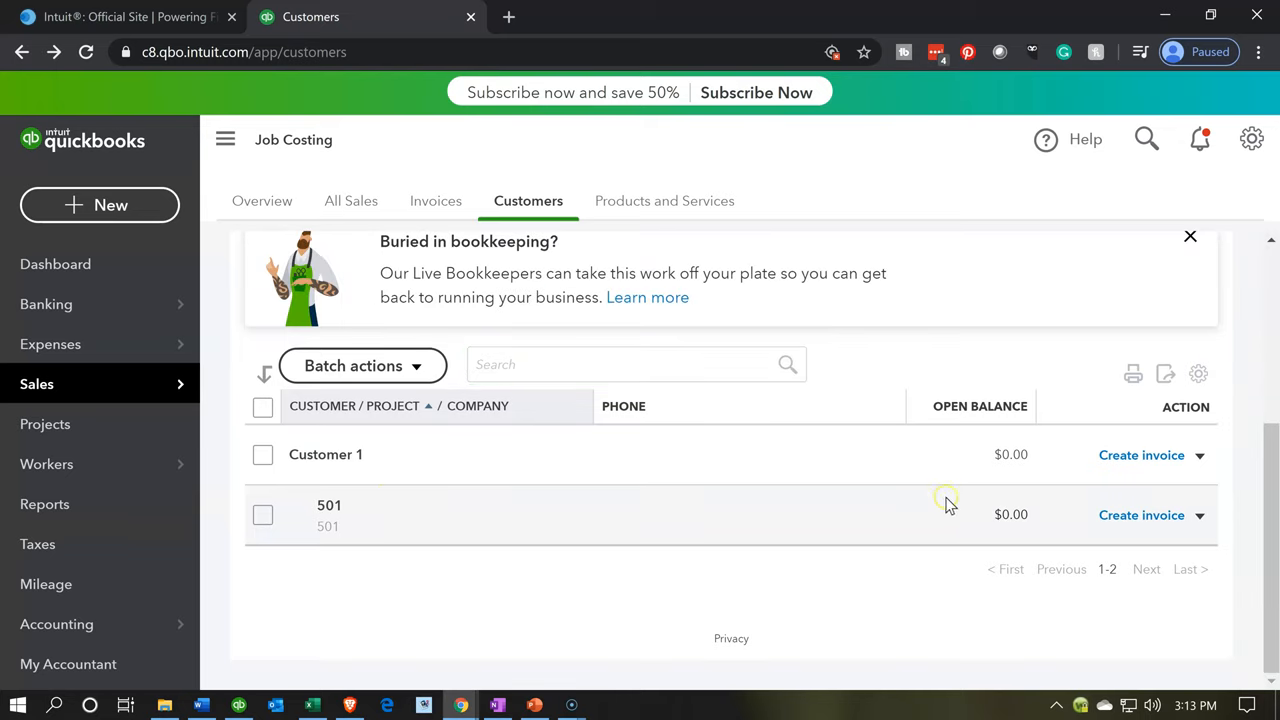
pyautogui.click(1200, 516)
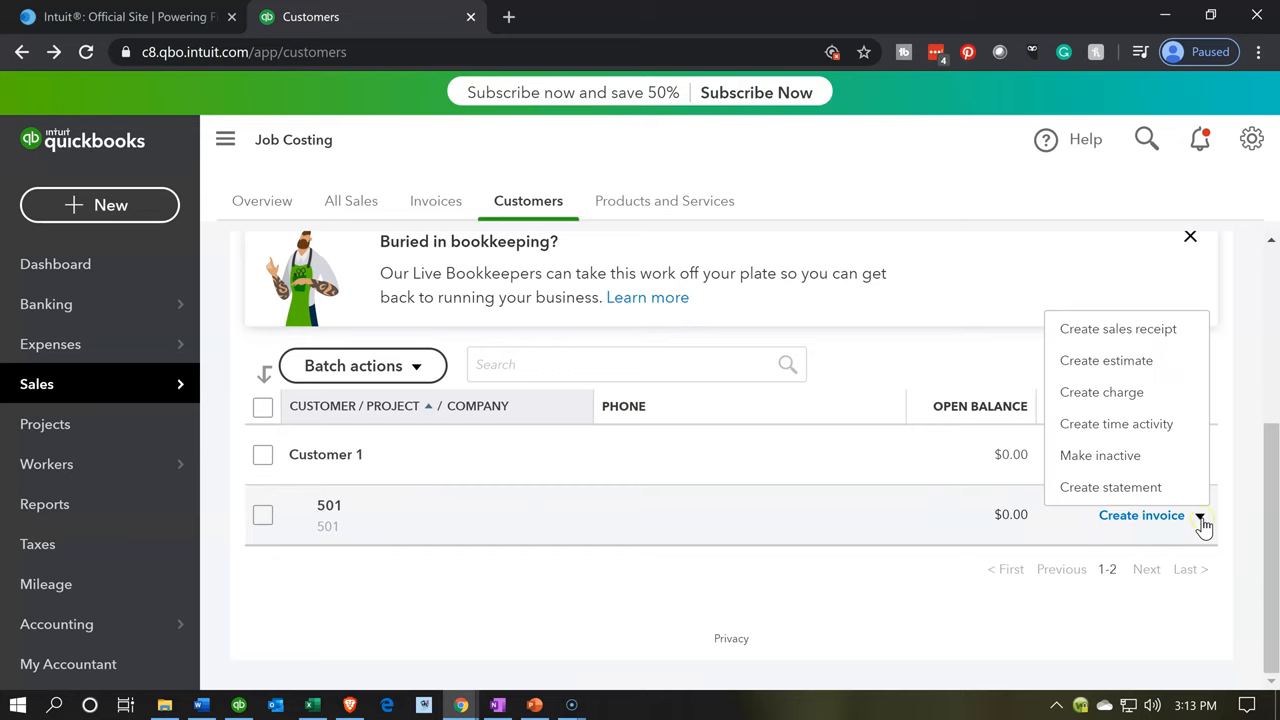
pyautogui.moveTo(1100, 456)
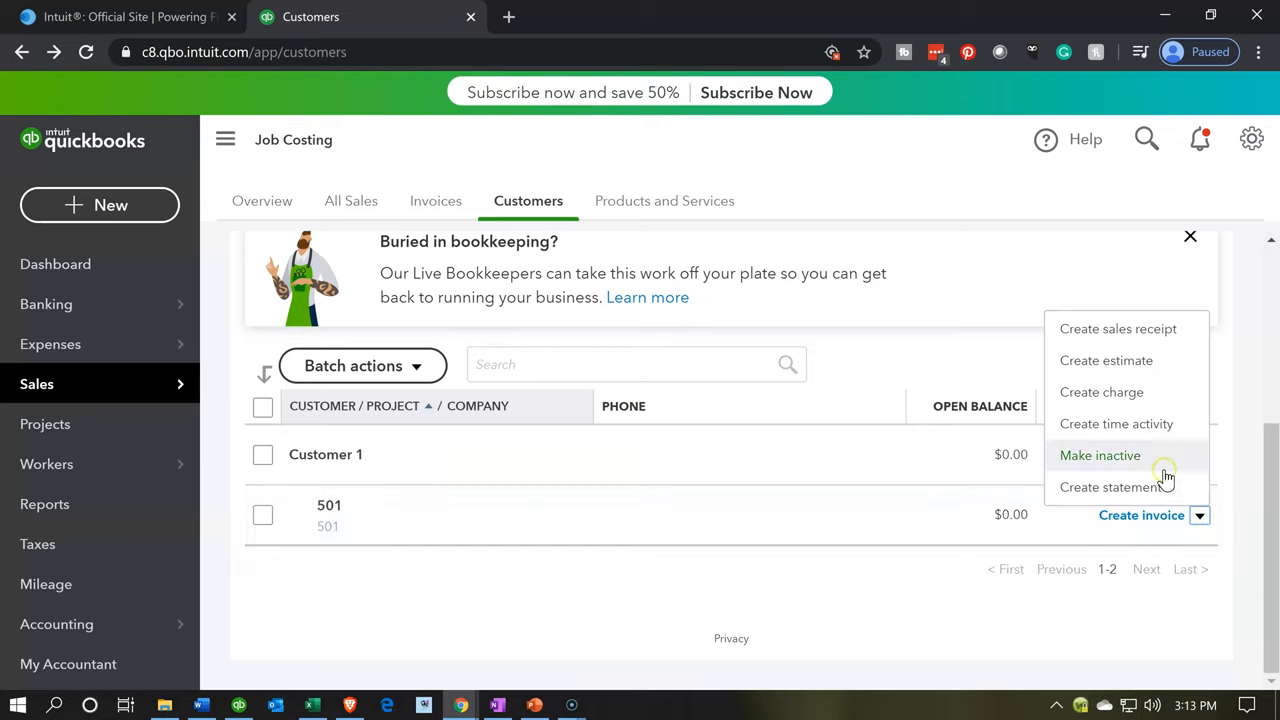
pyautogui.click(1200, 516)
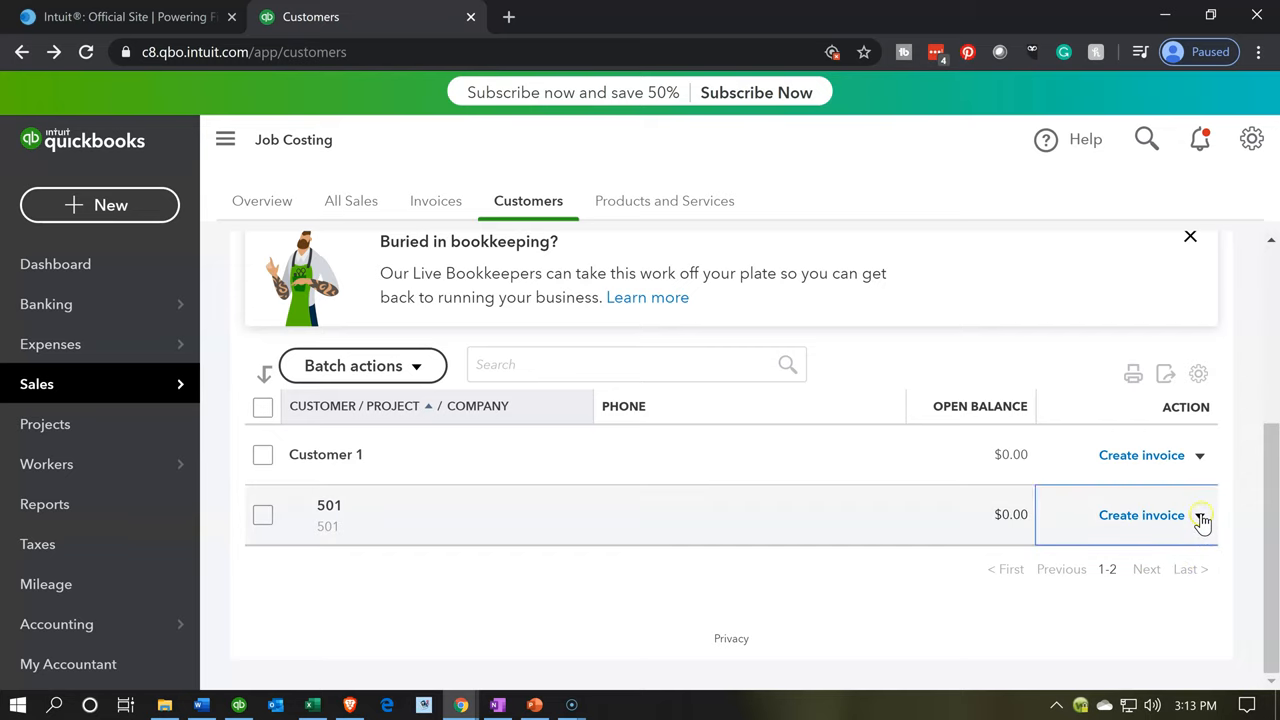
pyautogui.click(1200, 516)
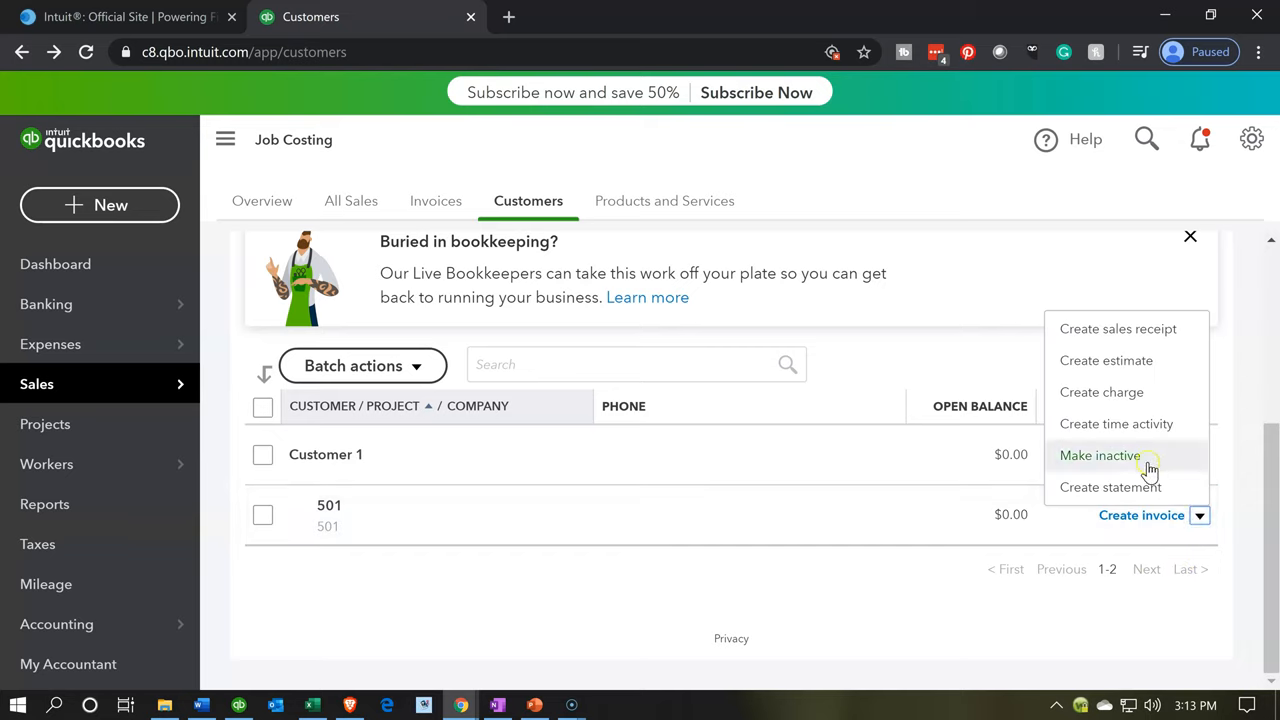
pyautogui.click(1100, 456)
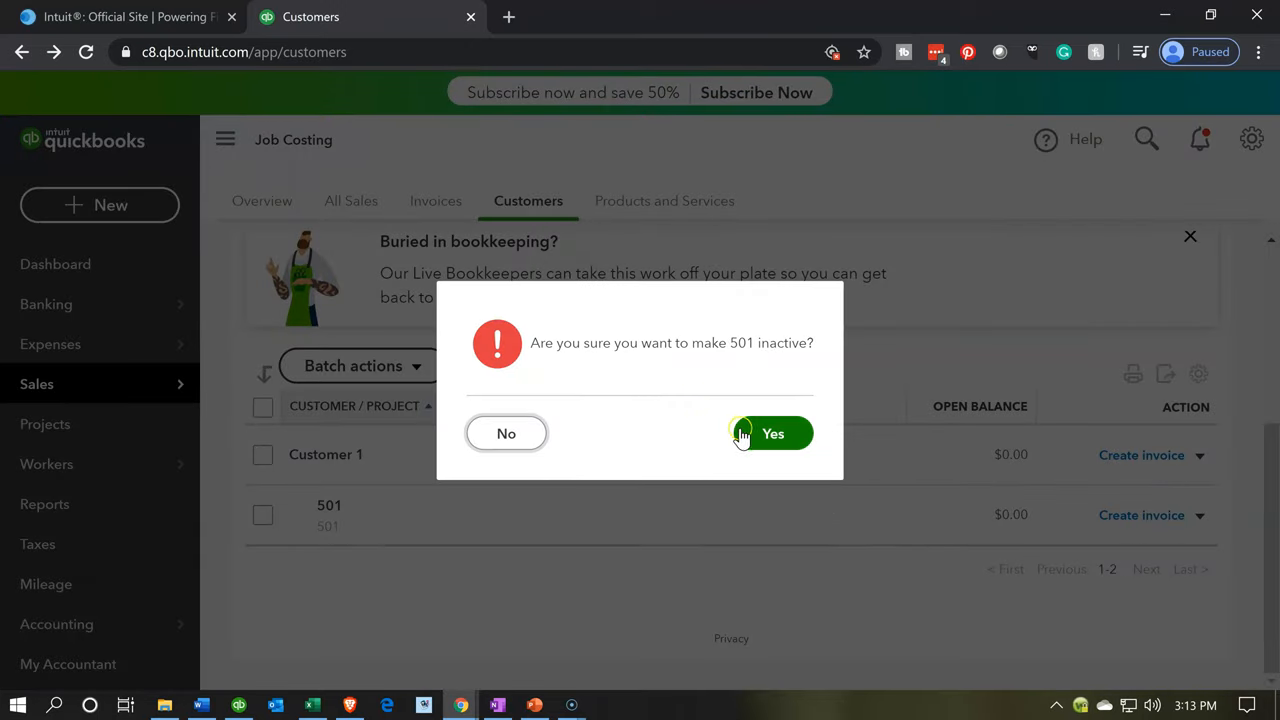
pyautogui.click(772, 432)
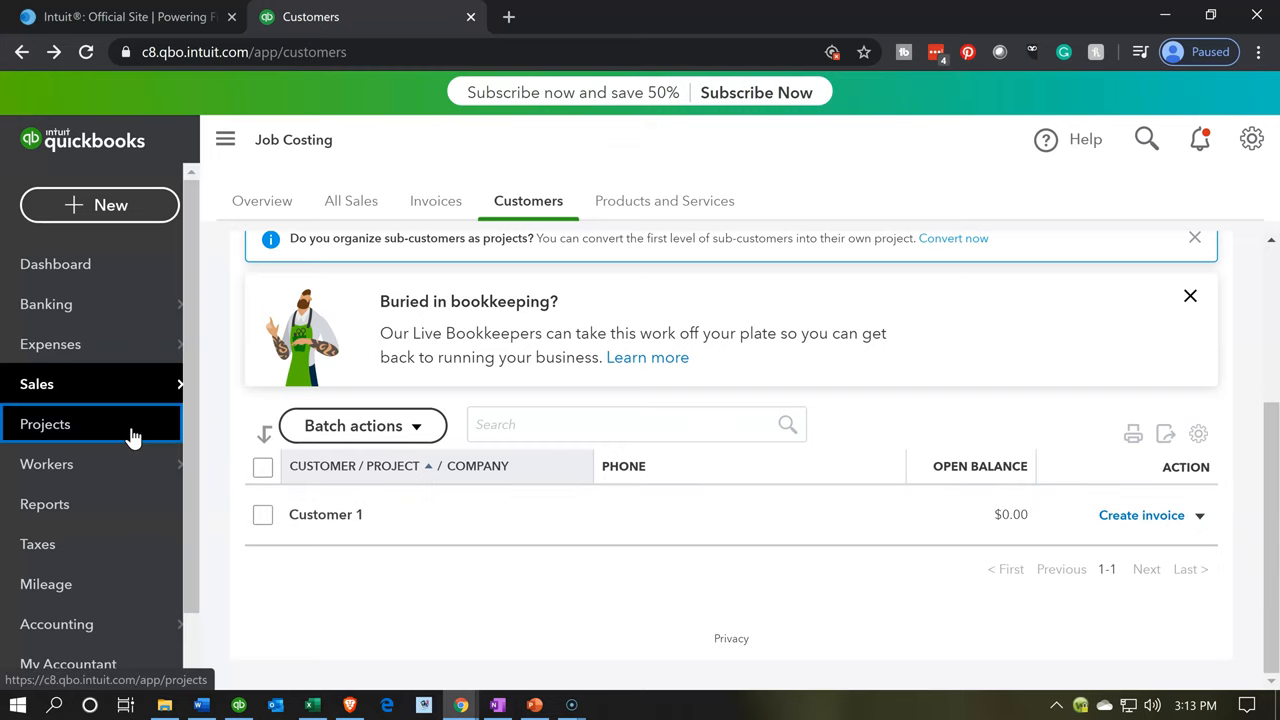
# Return to the Projects page and scroll down to the option to start a project.
pyautogui.click(44, 424)
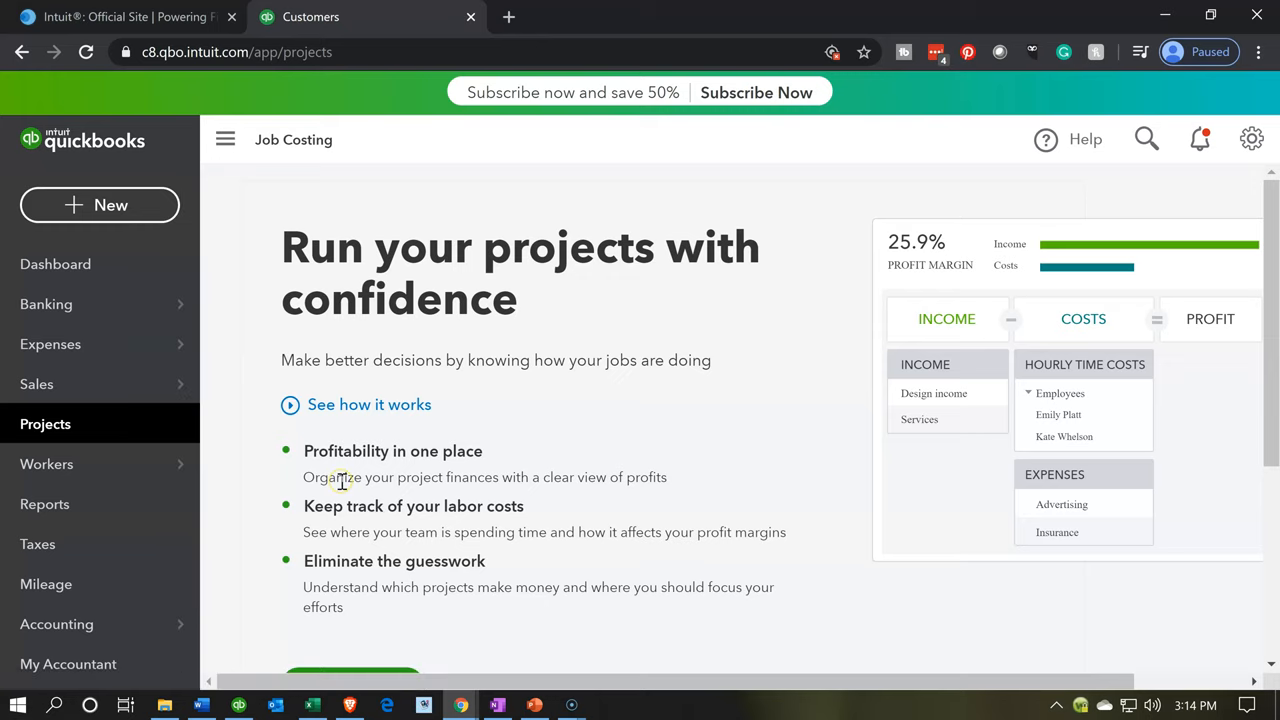
pyautogui.moveTo(342, 480)
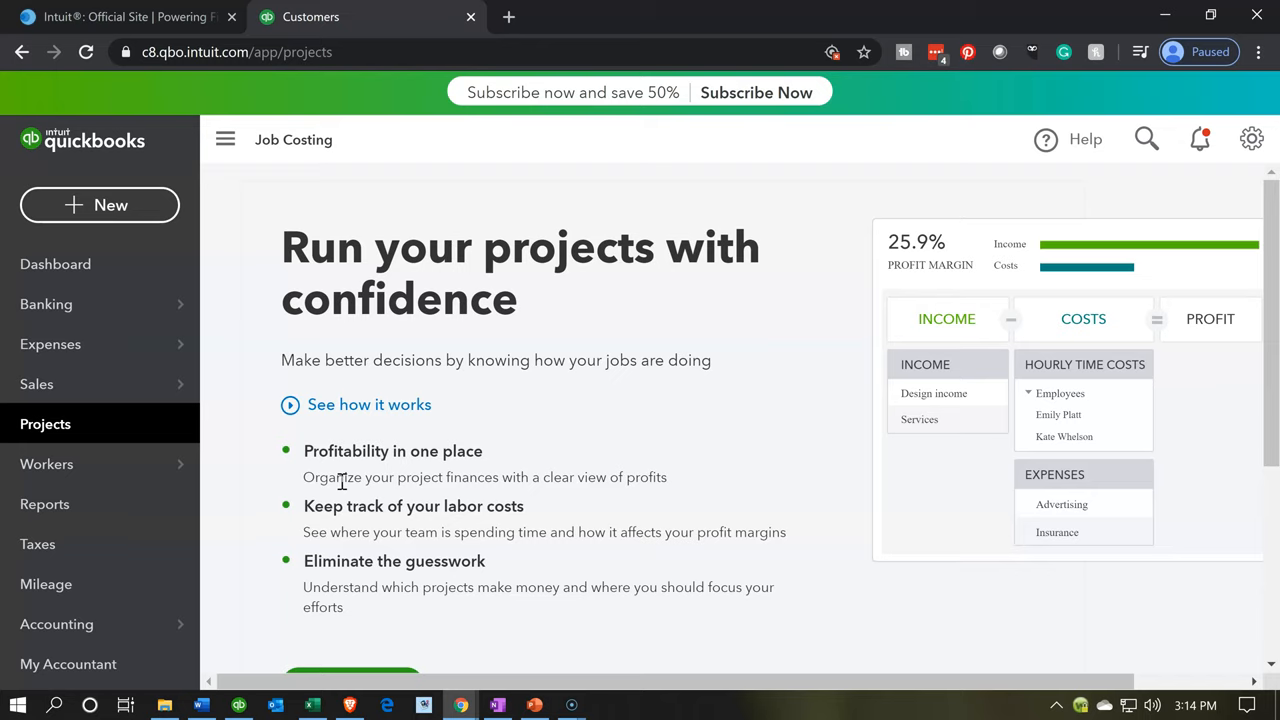
pyautogui.scroll(-3)
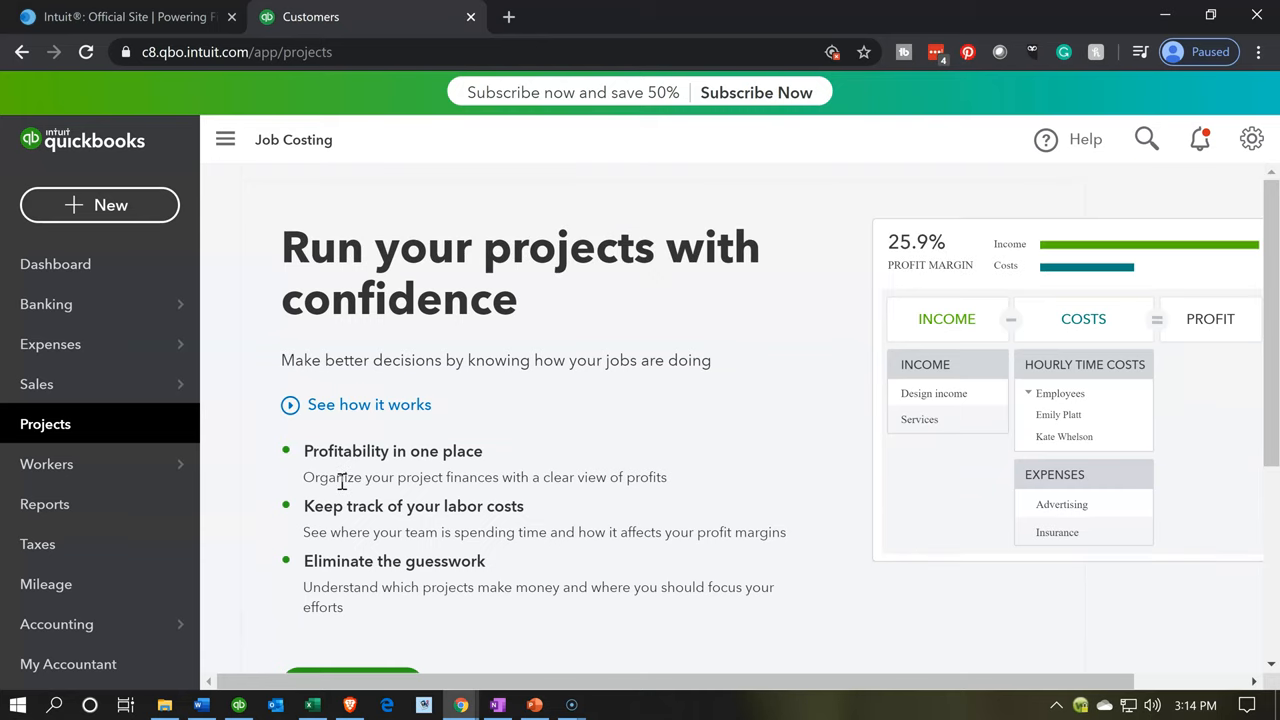
pyautogui.moveTo(298, 518)
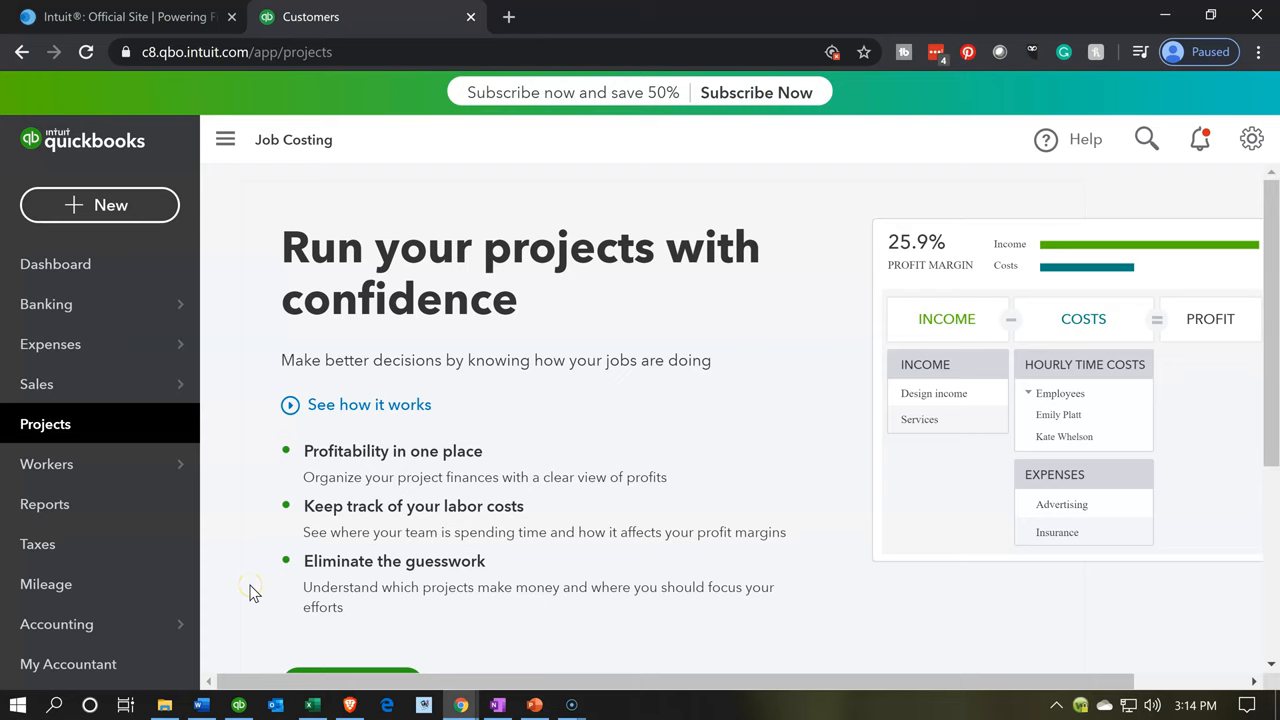
pyautogui.moveTo(322, 468)
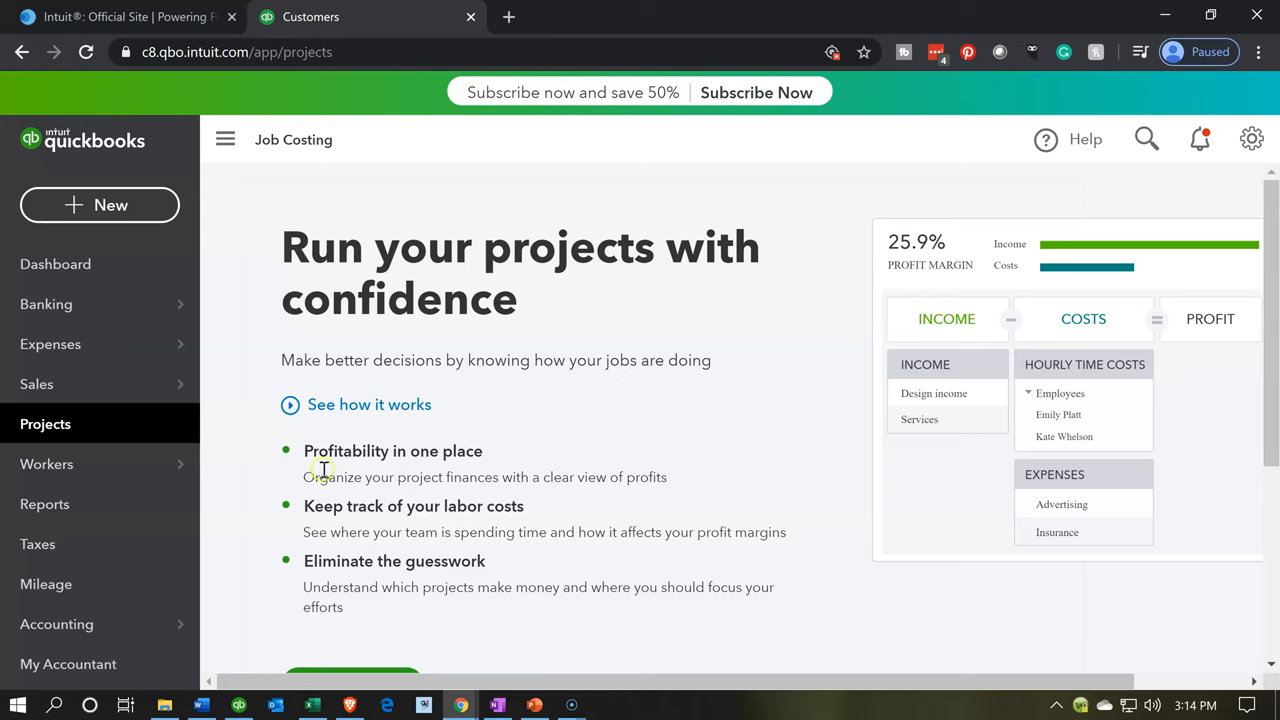
pyautogui.moveTo(268, 492)
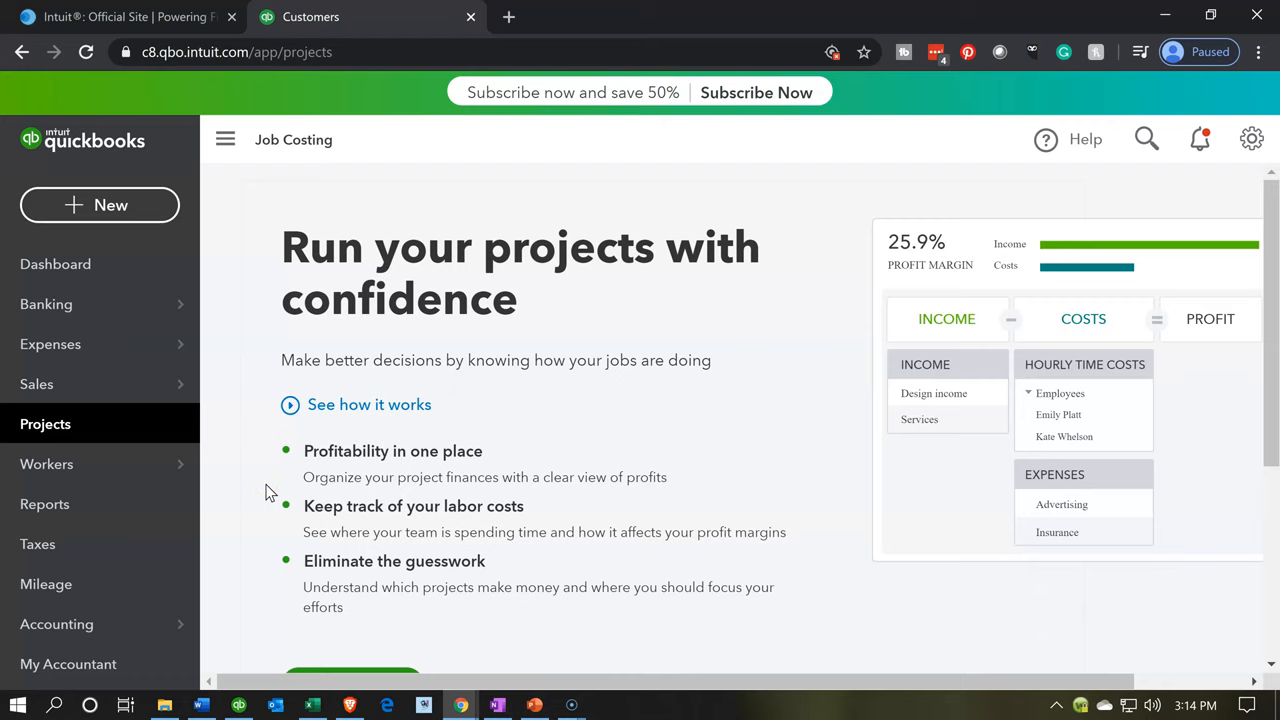
pyautogui.scroll(-3)
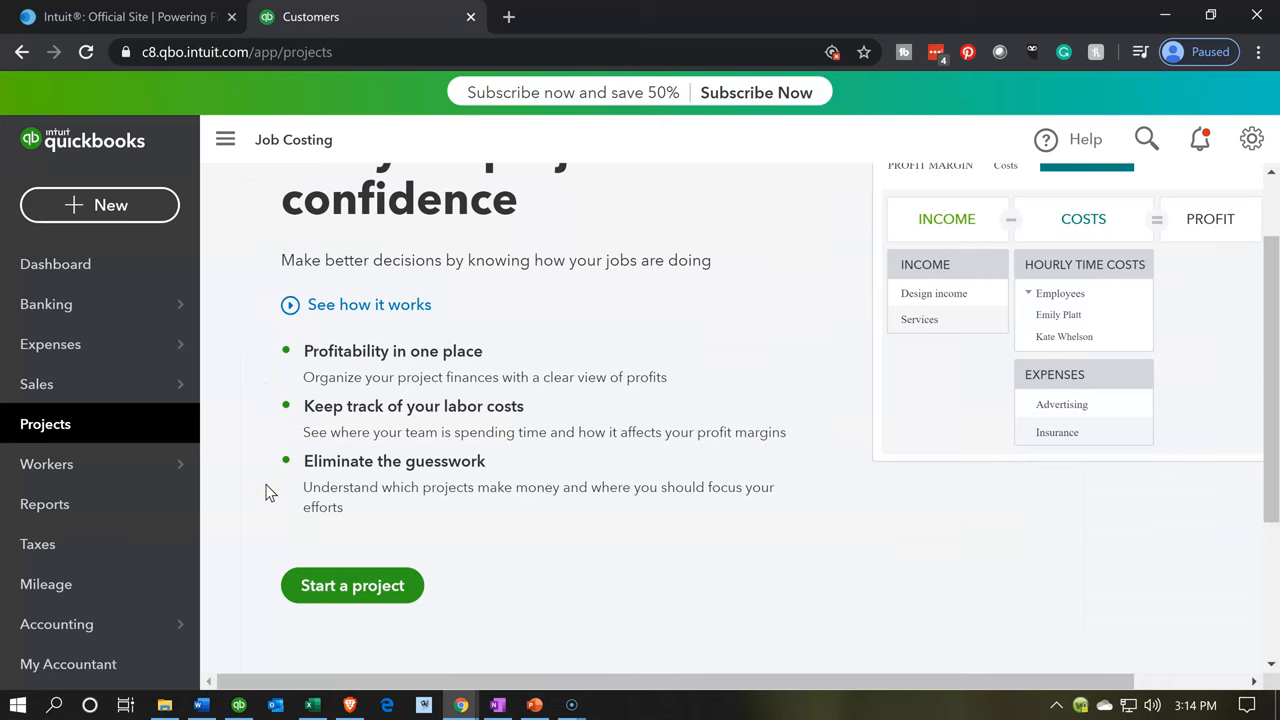
pyautogui.scroll(-3)
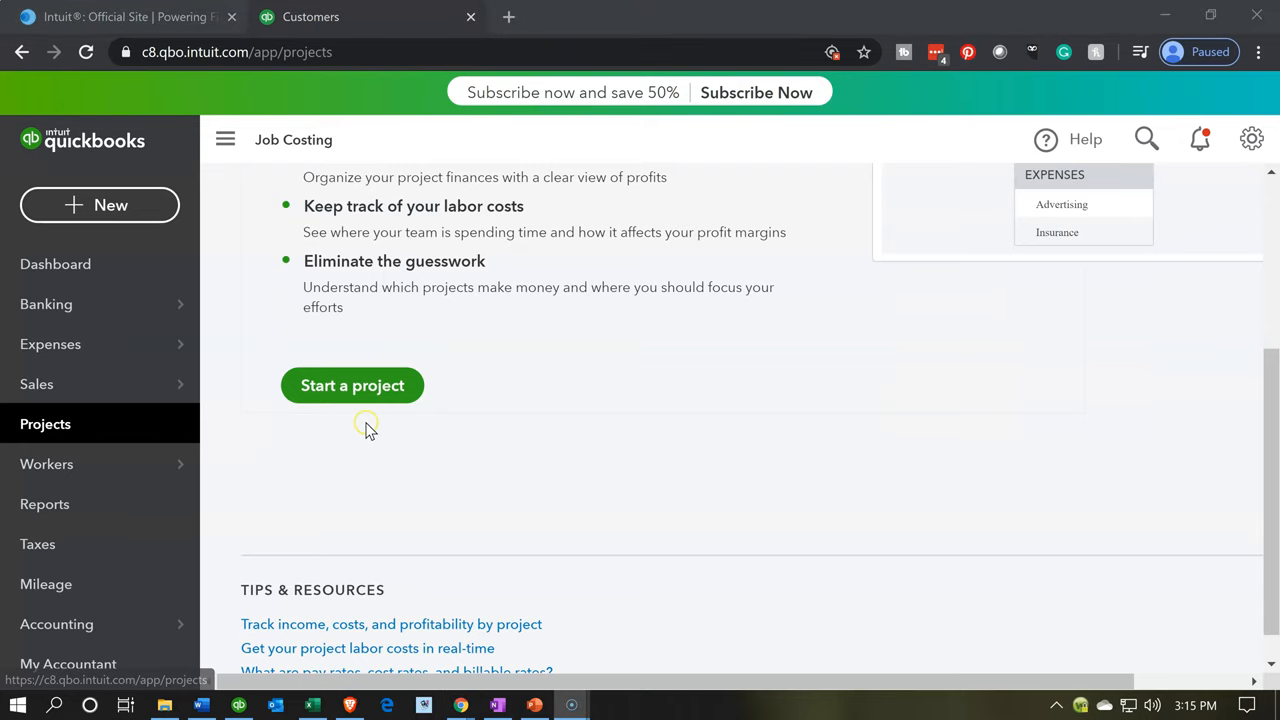
pyautogui.moveTo(370, 428)
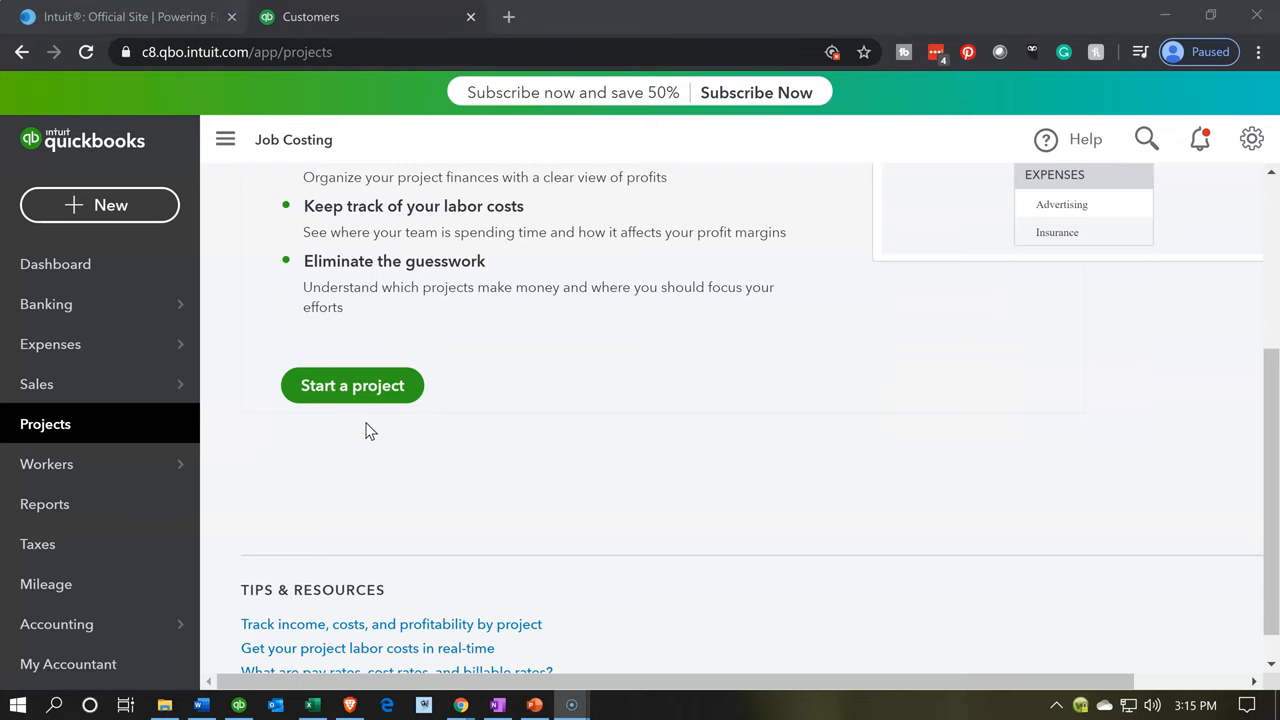